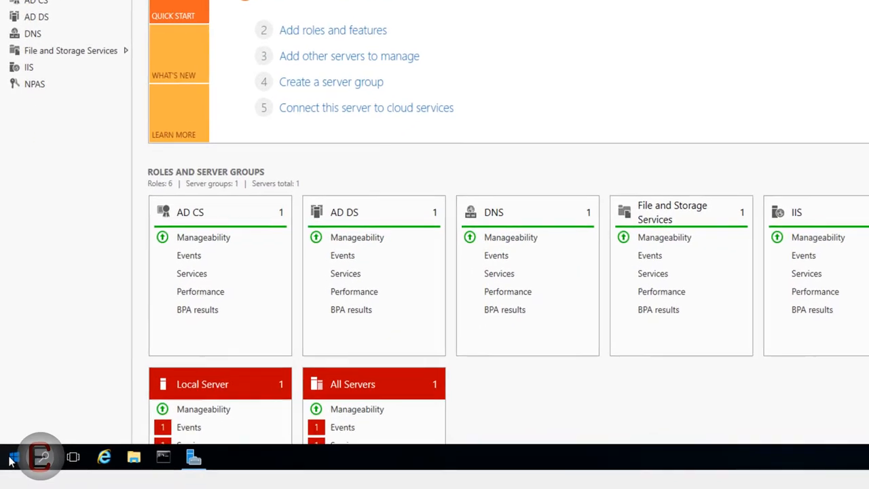
# Expand Windows Administrative Tools in the Start menu to reach Active Directory Users and Computers.
pyautogui.click(9, 452)
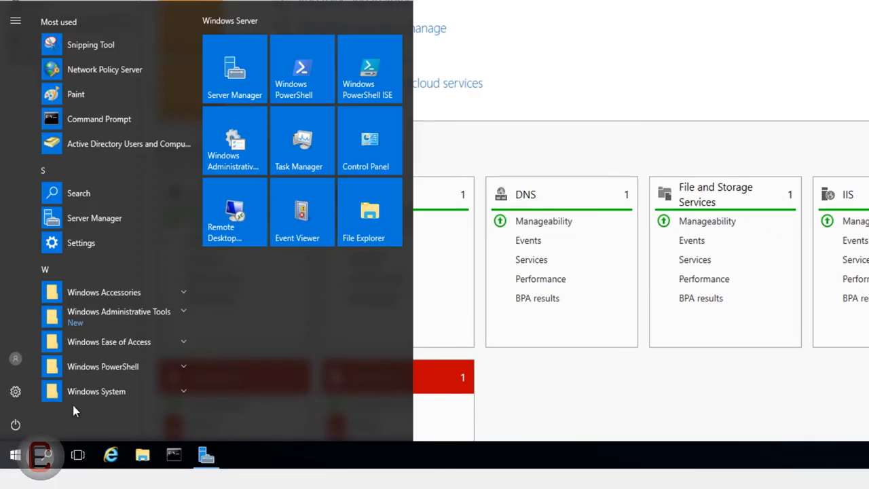
pyautogui.click(119, 313)
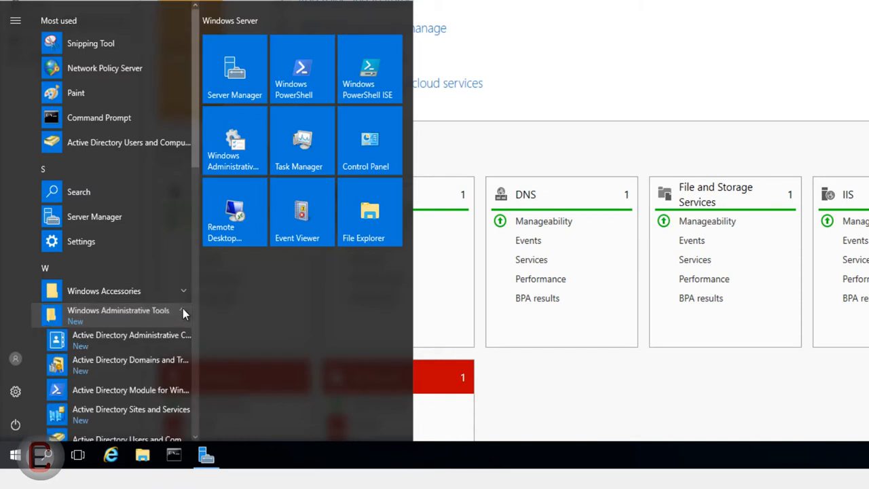
pyautogui.scroll(-3)
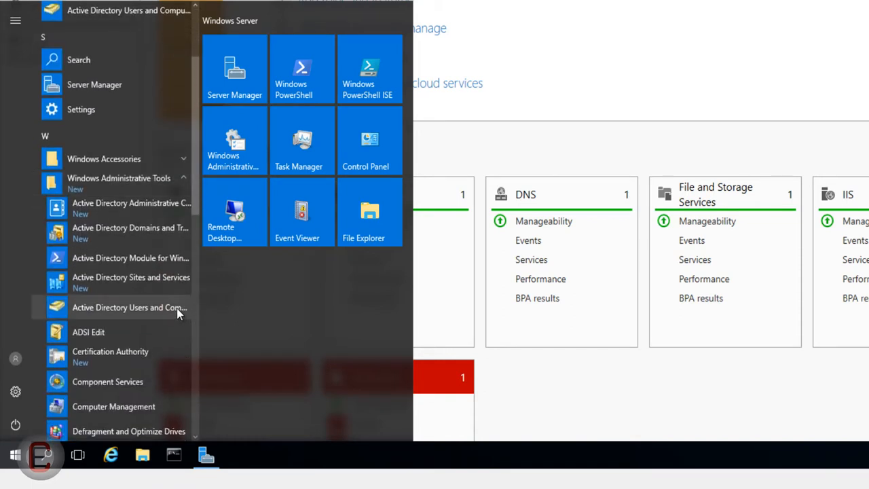
pyautogui.moveTo(114, 316)
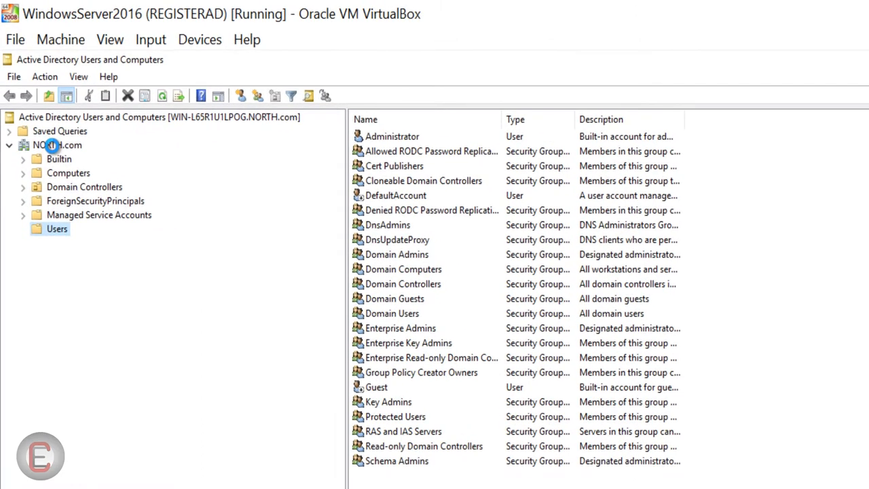
pyautogui.moveTo(54, 158)
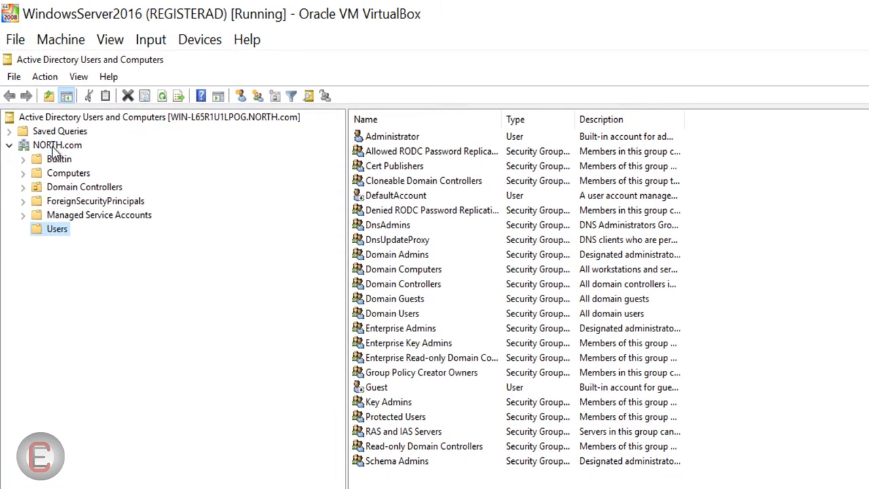
pyautogui.click(57, 144)
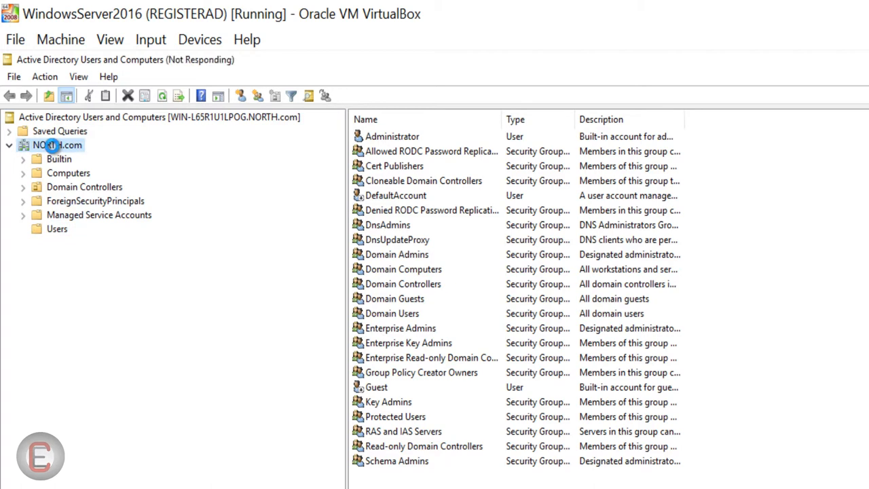
pyautogui.click(57, 144)
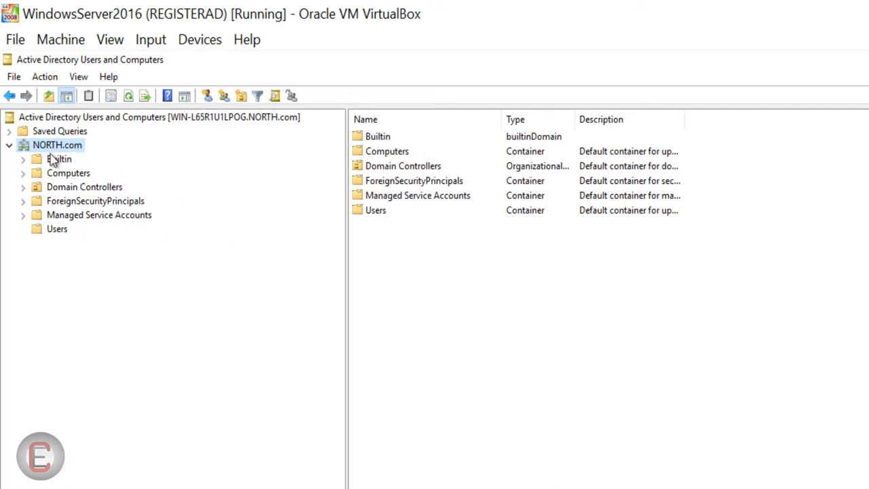
pyautogui.moveTo(59, 190)
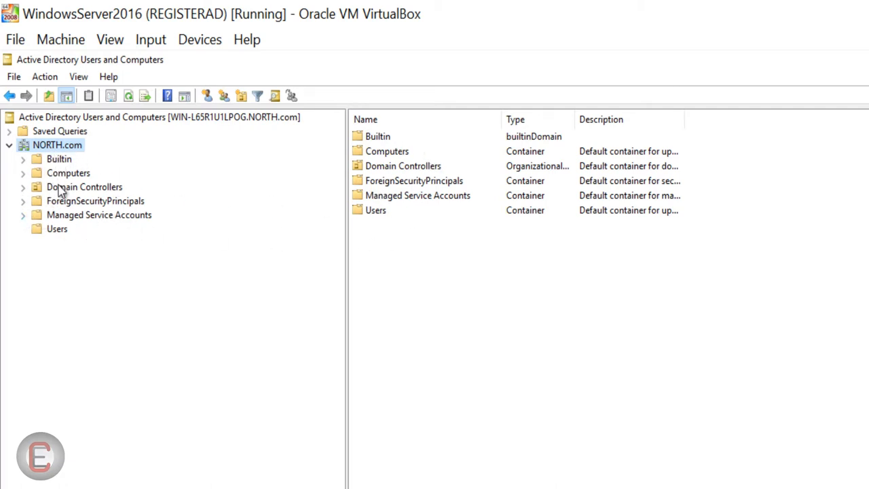
pyautogui.click(59, 157)
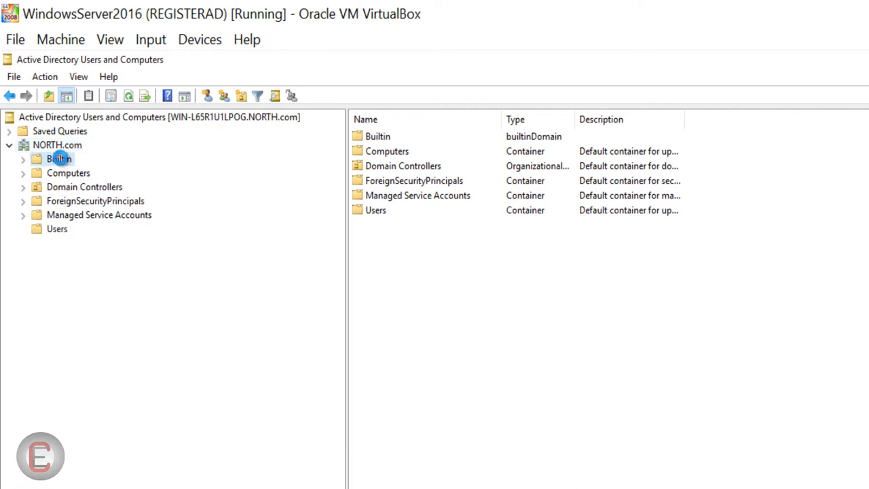
pyautogui.click(57, 157)
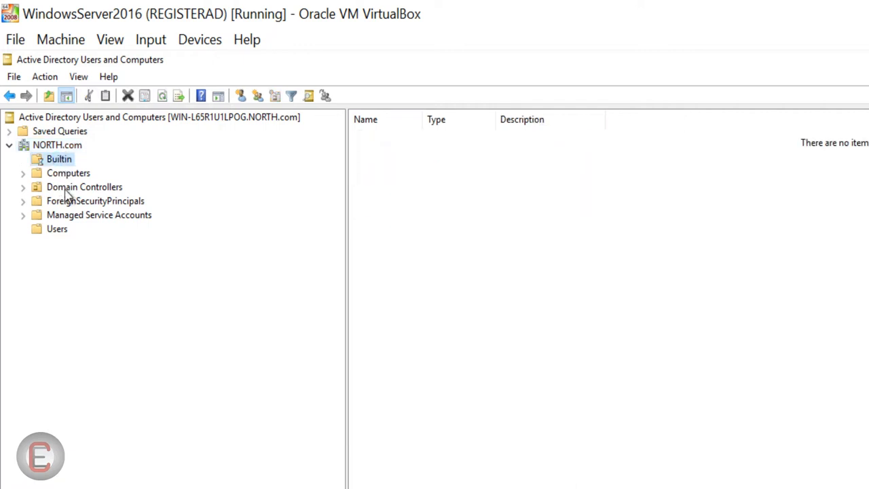
pyautogui.click(67, 172)
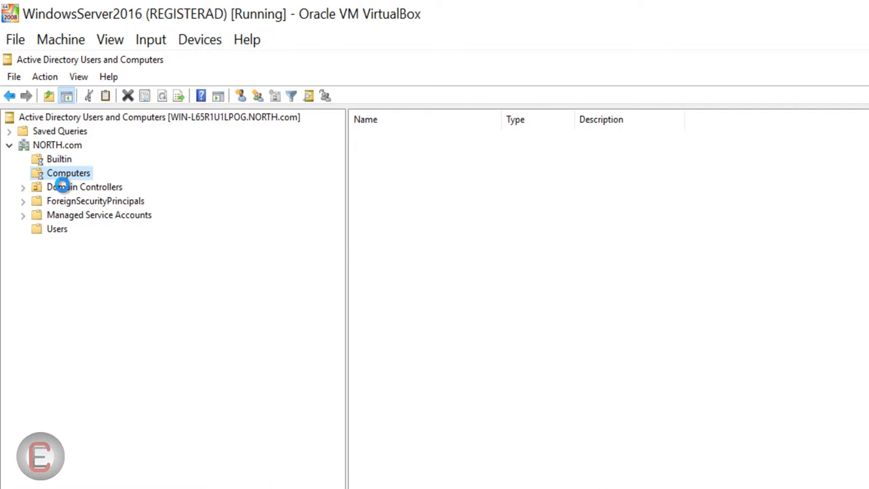
pyautogui.click(84, 188)
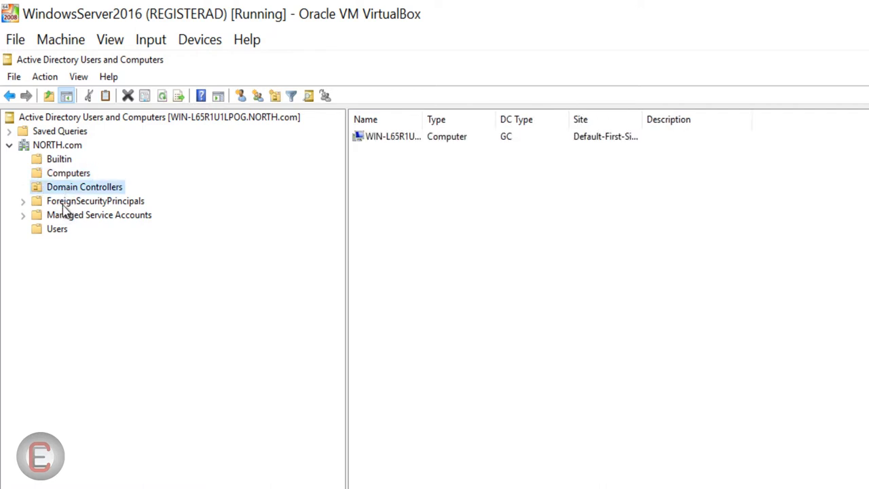
pyautogui.click(95, 201)
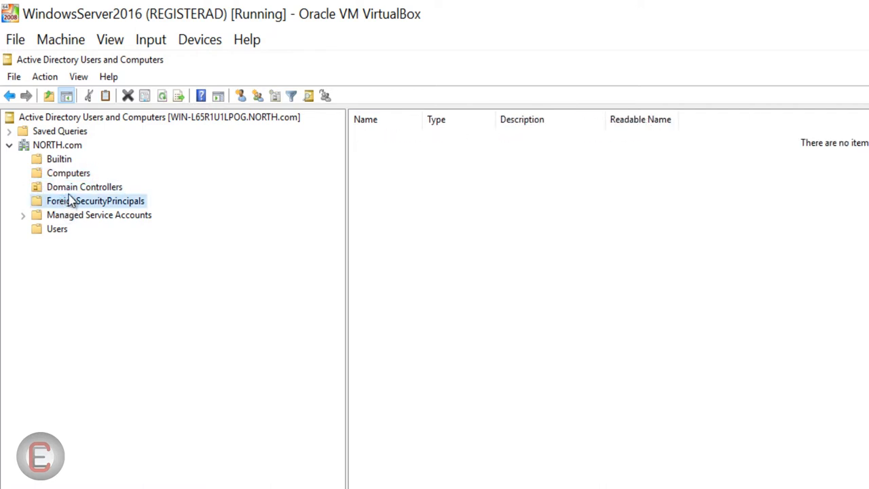
pyautogui.click(85, 187)
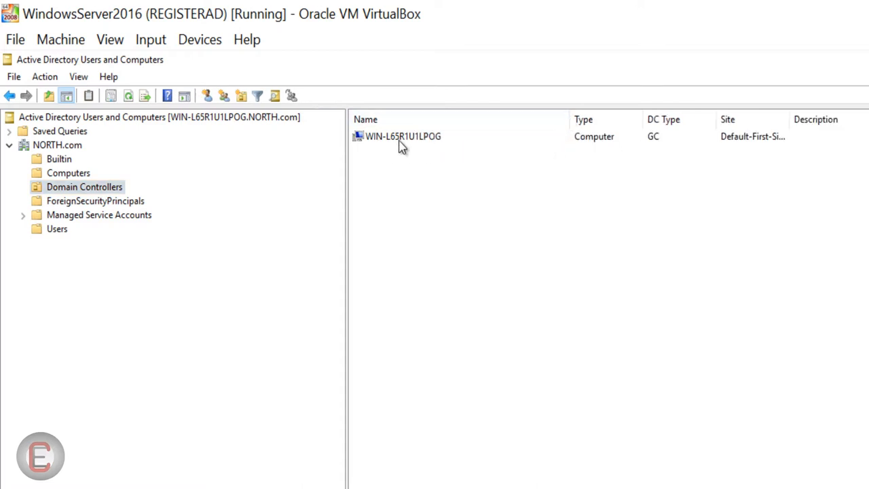
pyautogui.moveTo(101, 214)
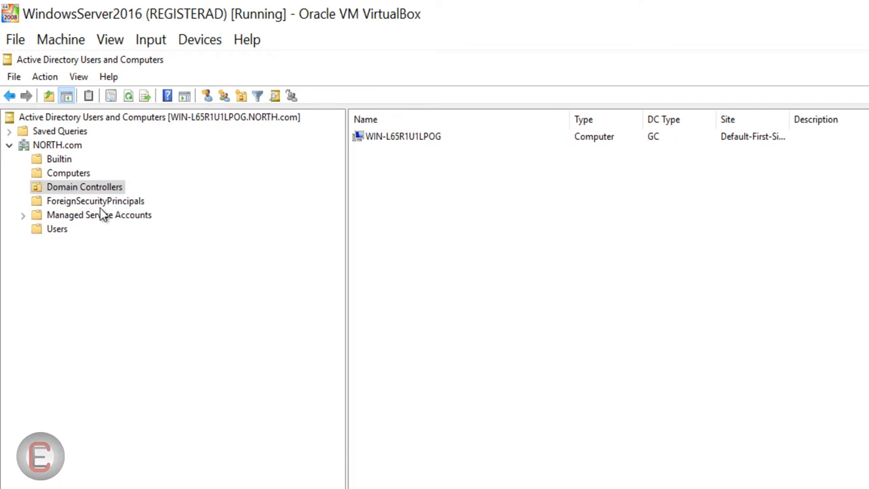
pyautogui.click(79, 214)
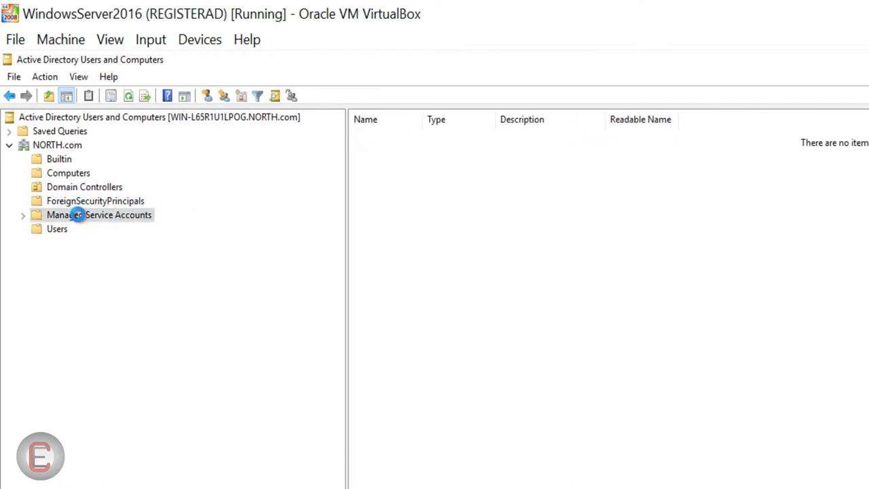
pyautogui.click(57, 228)
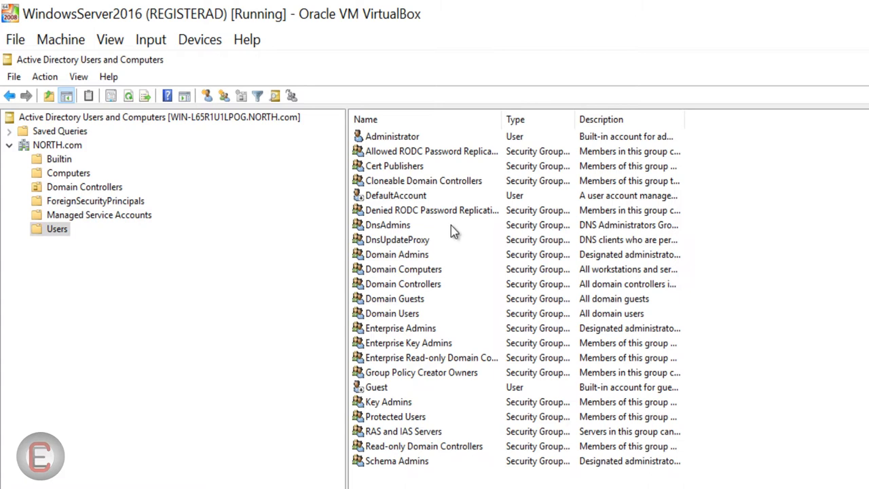
pyautogui.moveTo(405, 280)
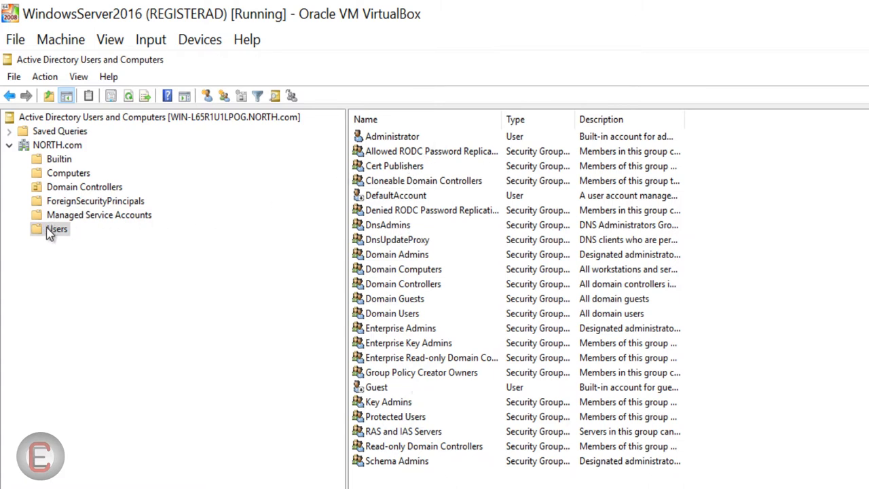
pyautogui.moveTo(70, 237)
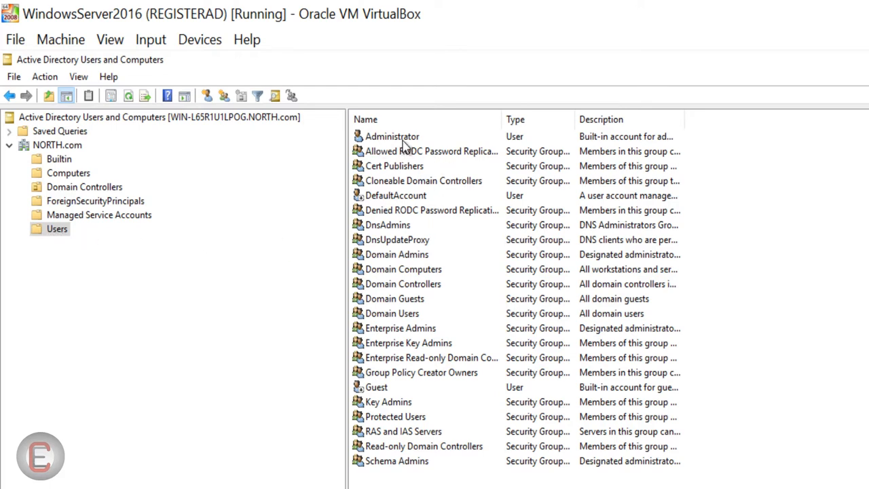
# Widen the Type column so full group types like Security Group - Domain Local show in Users.
pyautogui.click(395, 196)
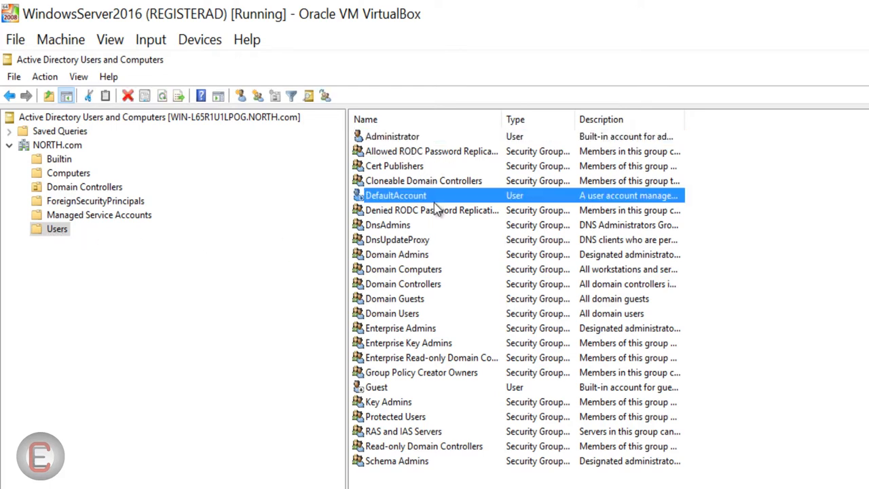
pyautogui.click(375, 387)
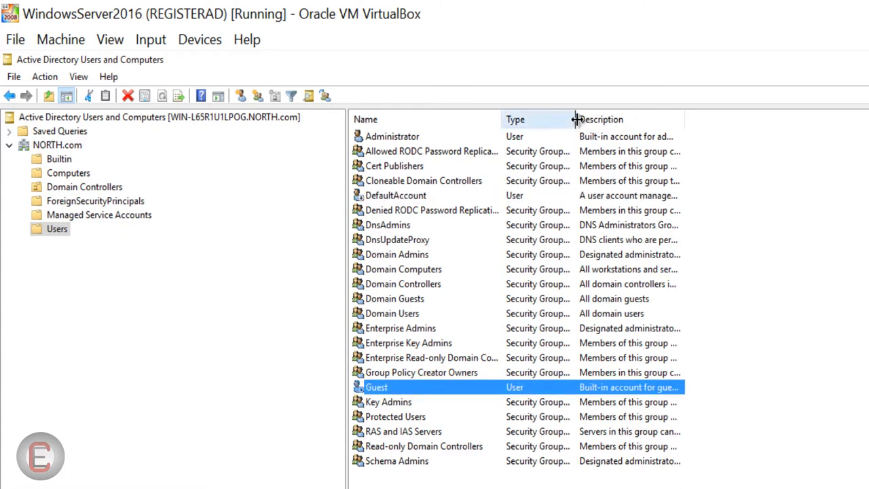
pyautogui.moveTo(576, 119); pyautogui.dragTo(705, 119)
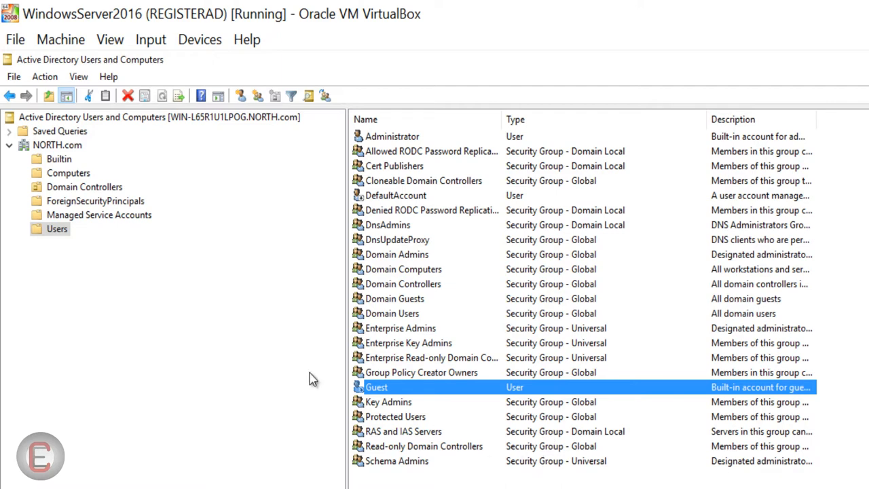
pyautogui.moveTo(54, 231)
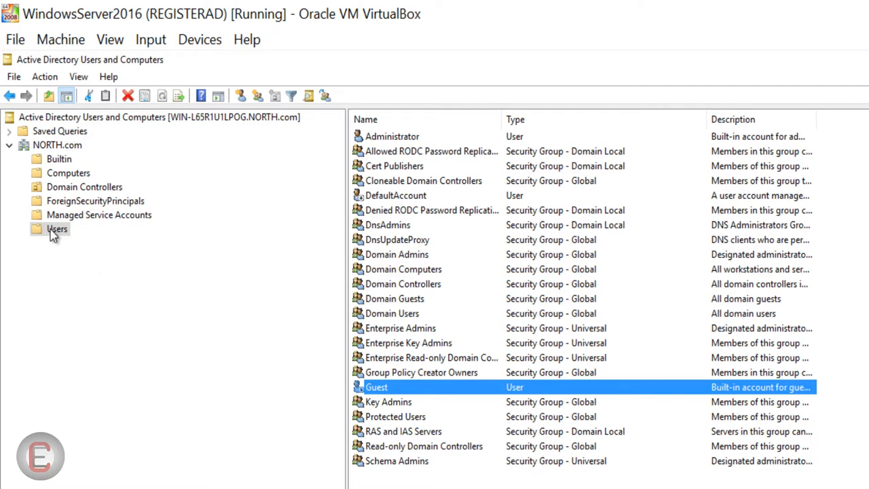
pyautogui.click(54, 228)
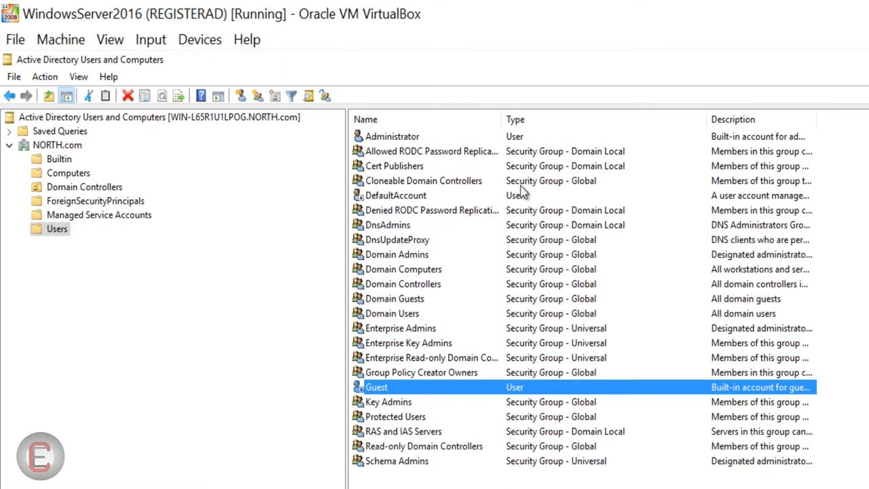
pyautogui.moveTo(57, 240)
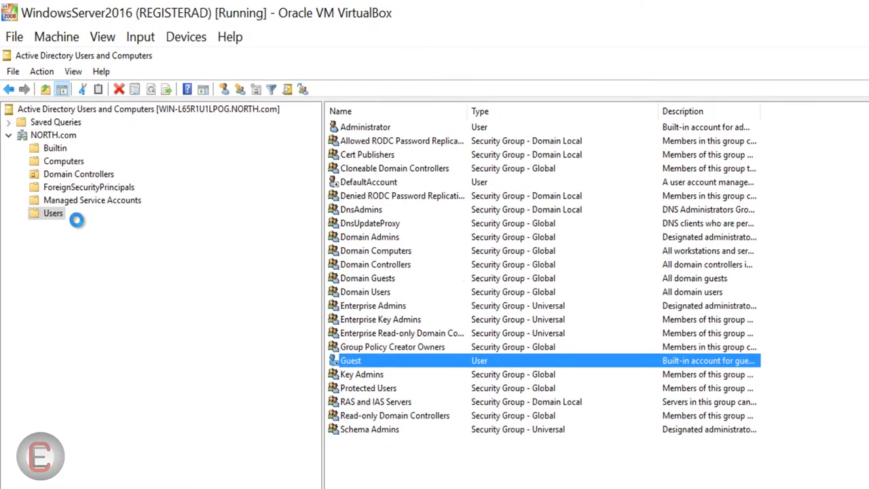
pyautogui.rightClick(51, 212)
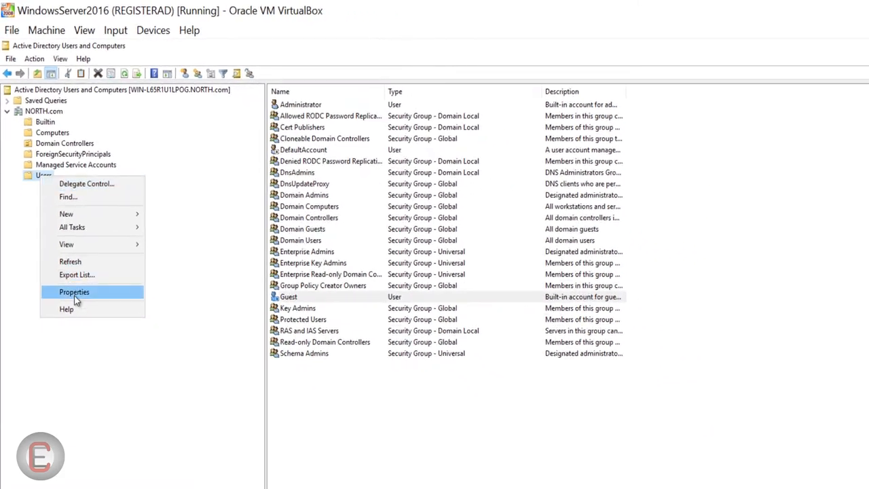
pyautogui.click(73, 291)
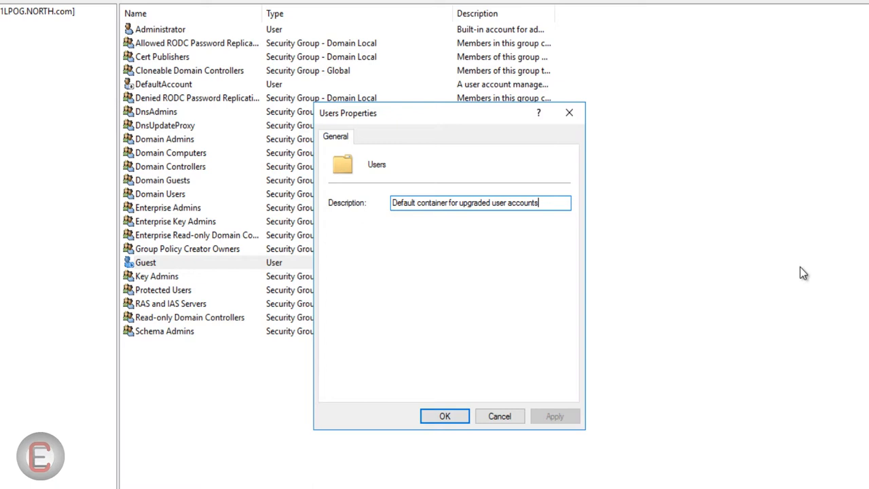
pyautogui.moveTo(520, 407)
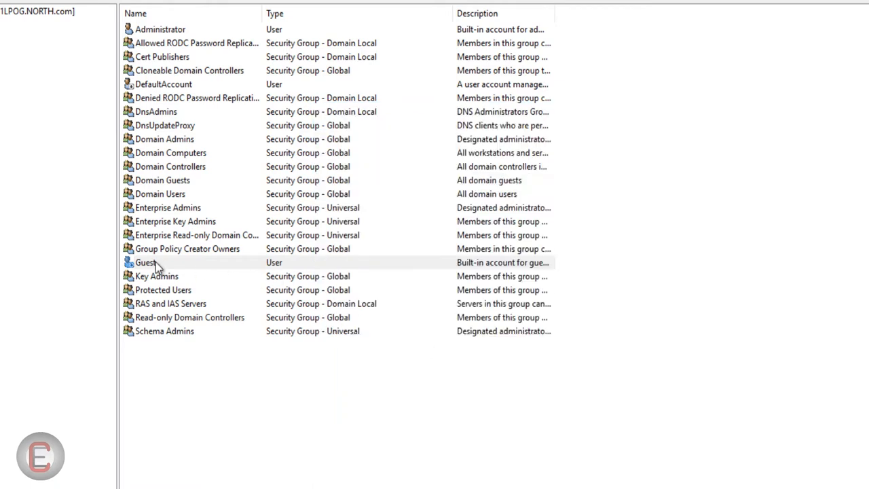
pyautogui.moveTo(168, 262)
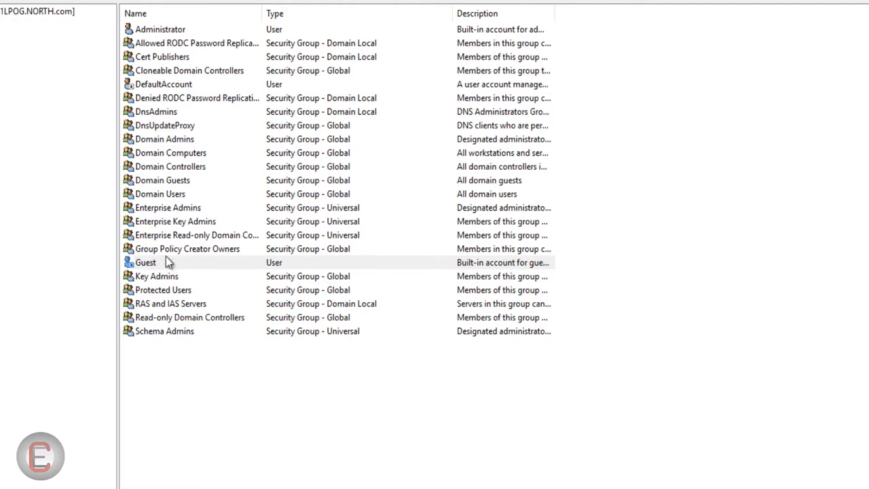
pyautogui.rightClick(146, 263)
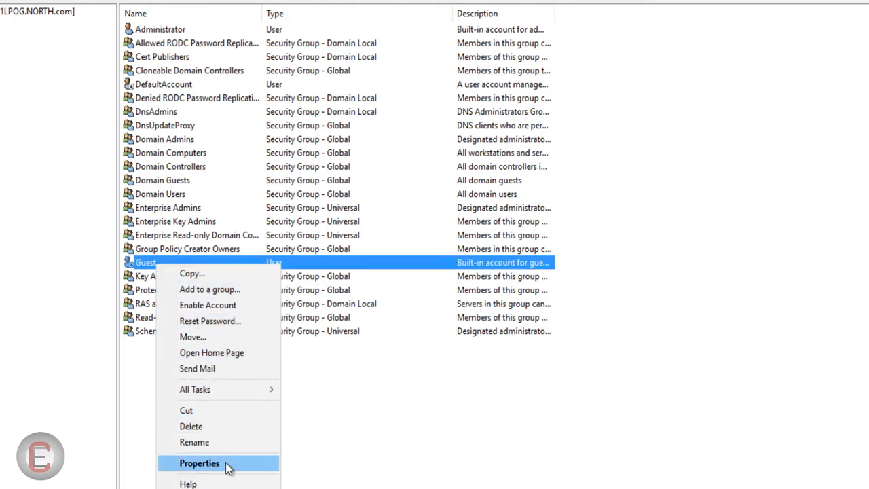
pyautogui.click(204, 462)
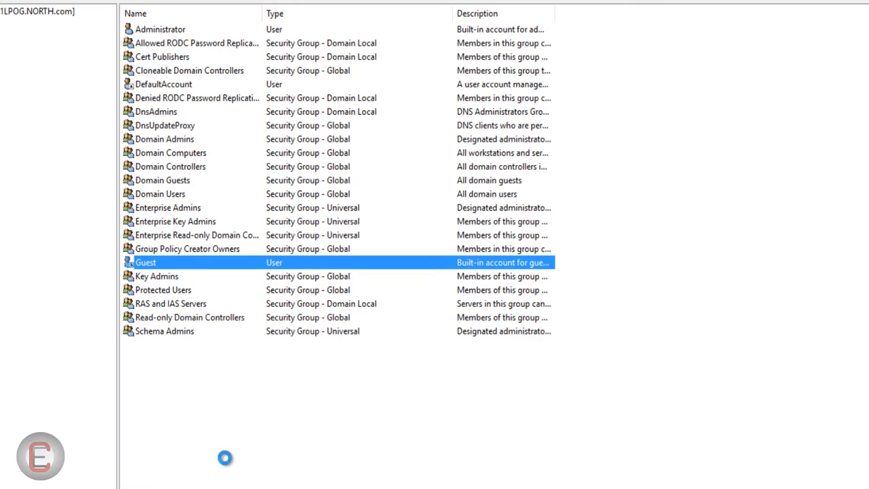
pyautogui.moveTo(229, 465)
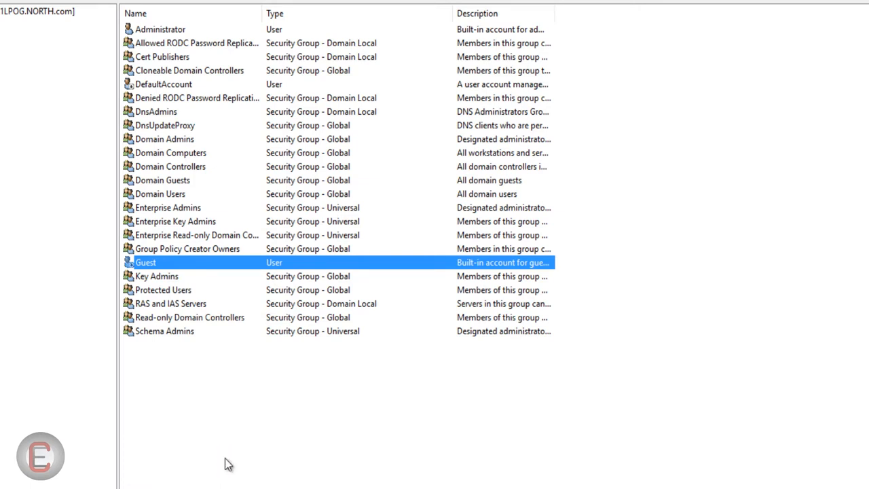
pyautogui.doubleClick(145, 262)
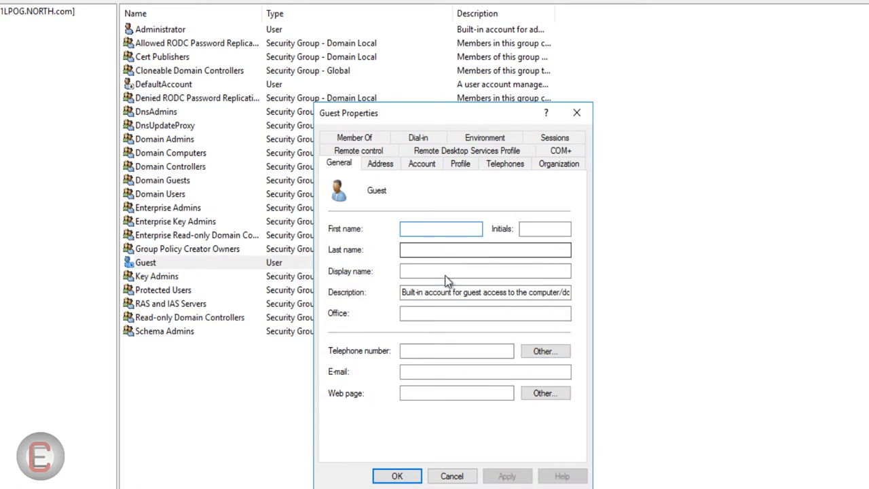
pyautogui.doubleClick(477, 294)
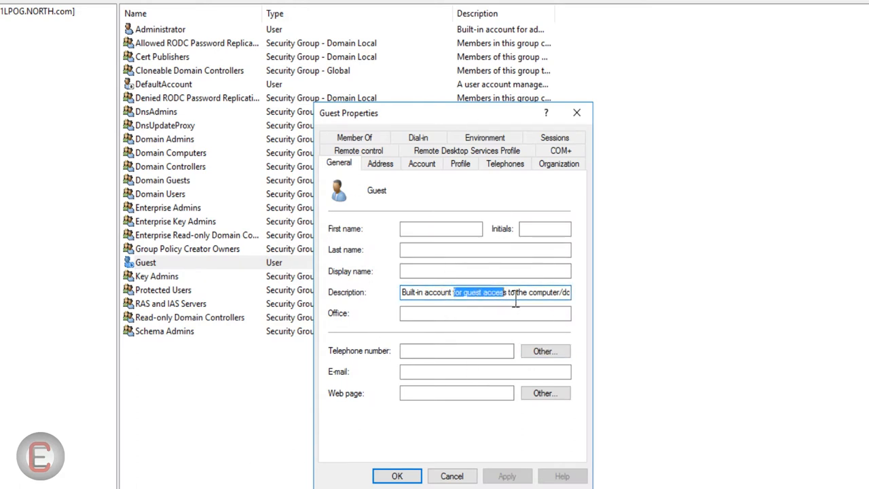
pyautogui.click(483, 312)
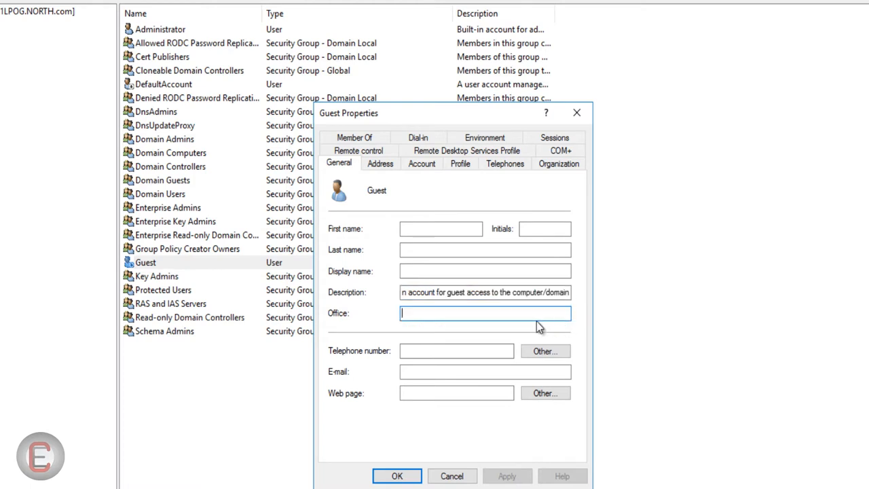
pyautogui.moveTo(528, 315)
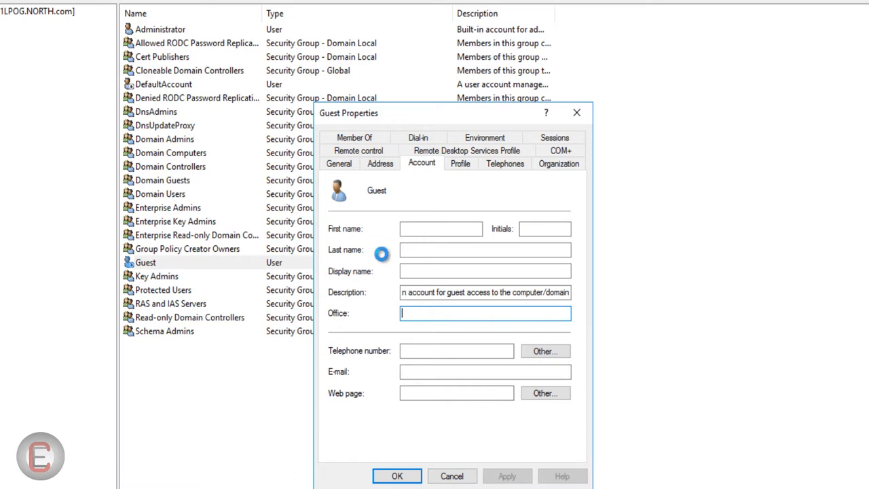
pyautogui.click(421, 163)
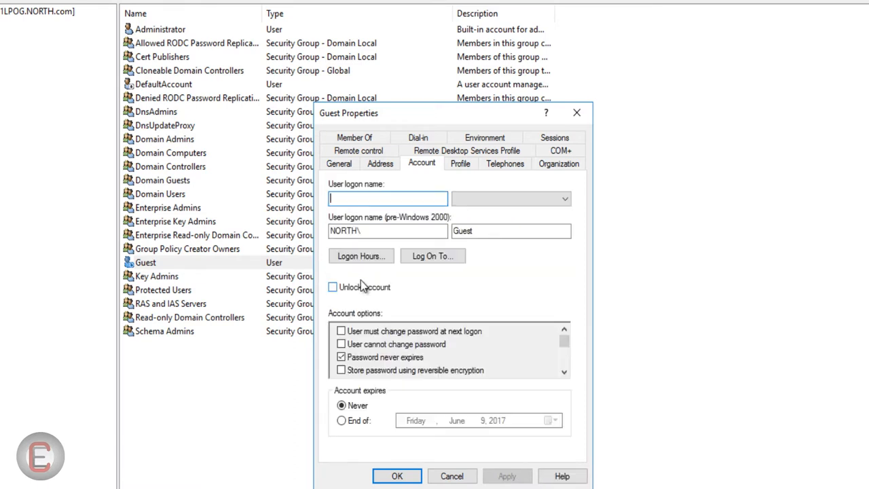
pyautogui.click(511, 231)
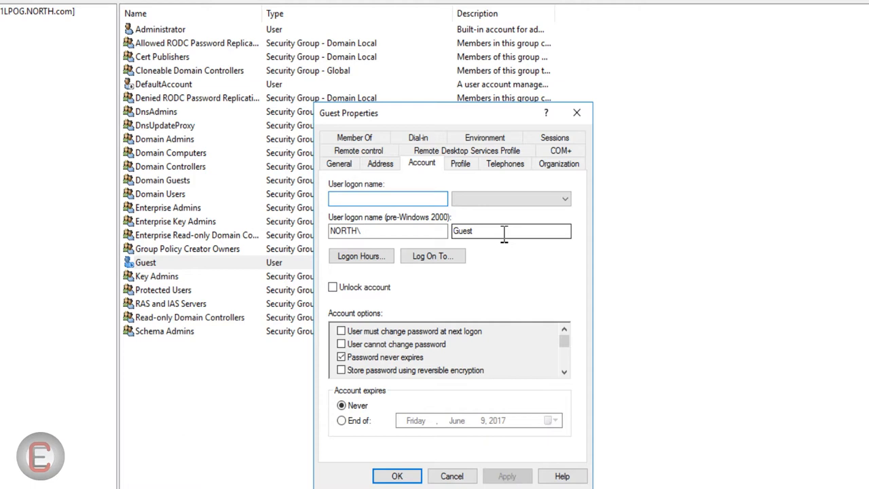
pyautogui.doubleClick(465, 231)
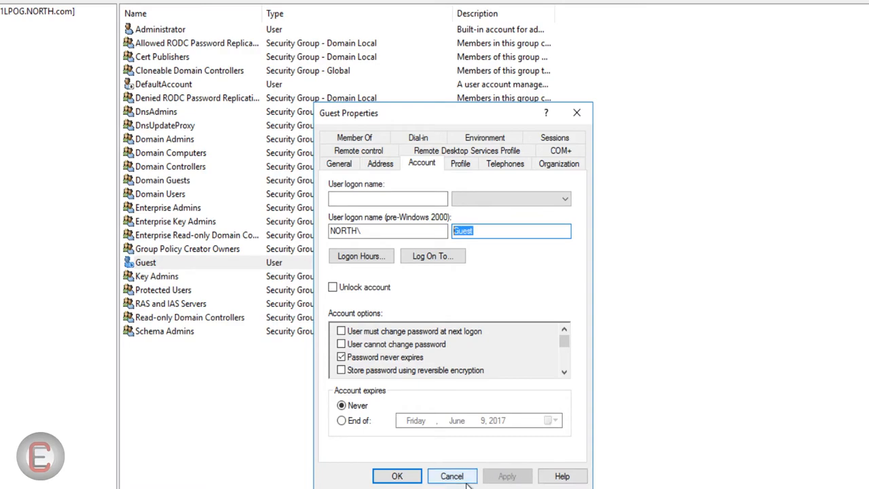
pyautogui.click(451, 475)
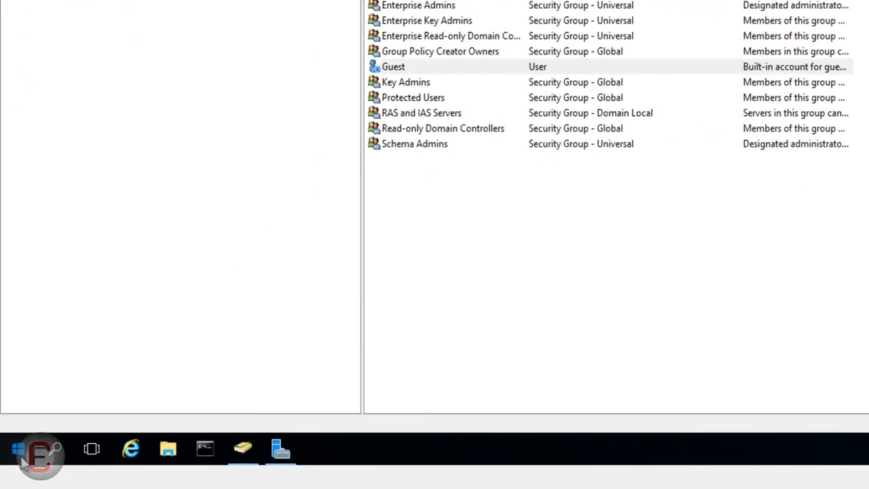
# Expand Windows Administrative Tools in the Start menu to reach ADSI Edit.
pyautogui.click(20, 465)
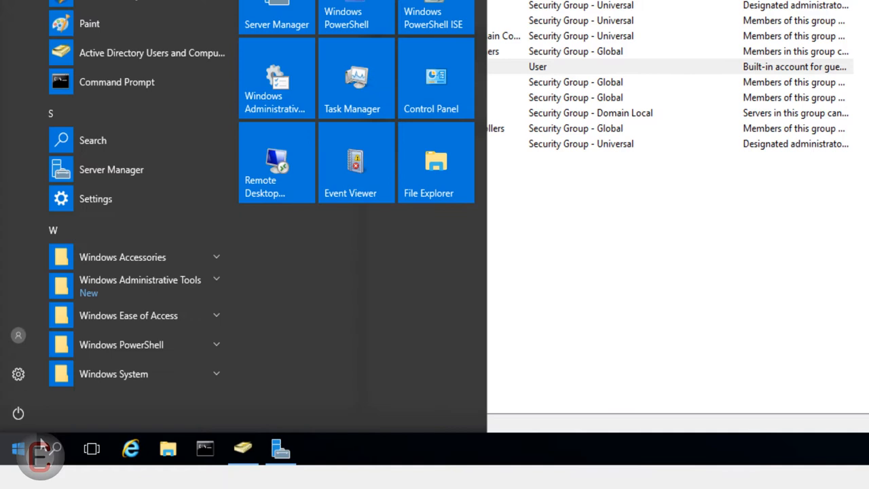
pyautogui.click(140, 280)
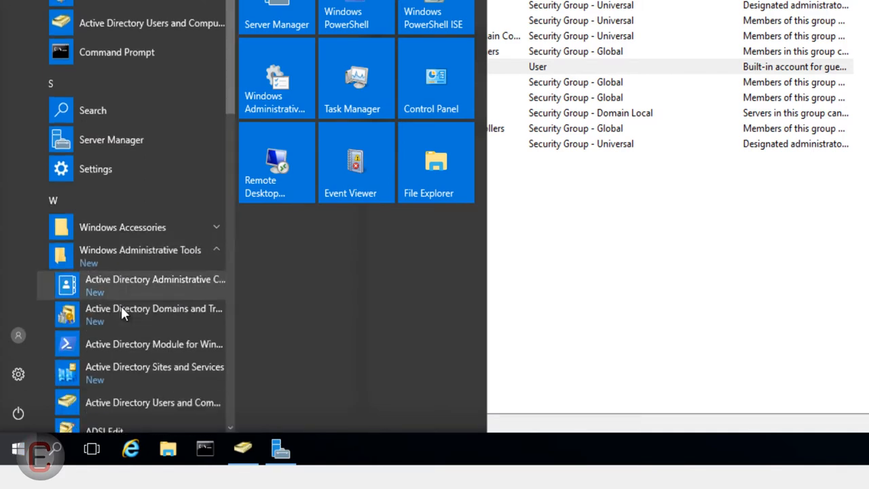
pyautogui.scroll(-3)
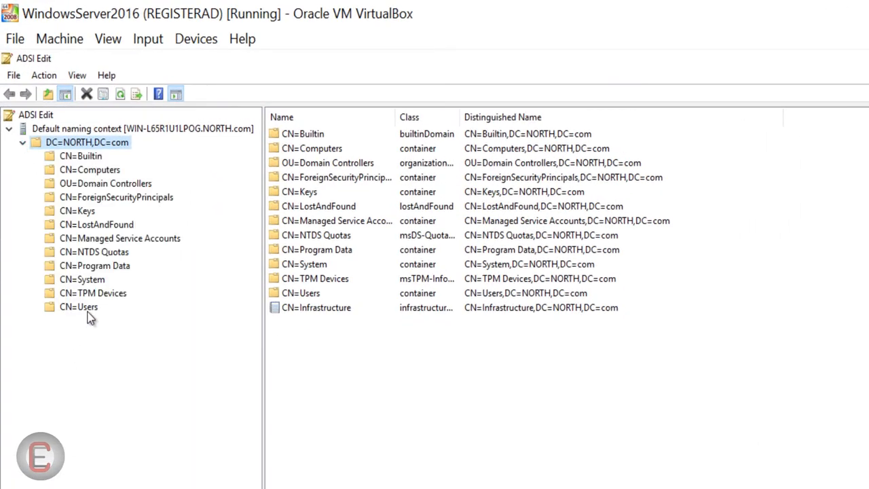
# Browse CN=Users, selecting Administrator, krbtgt and DefaultAccount, then bring up the container's actions.
pyautogui.click(75, 307)
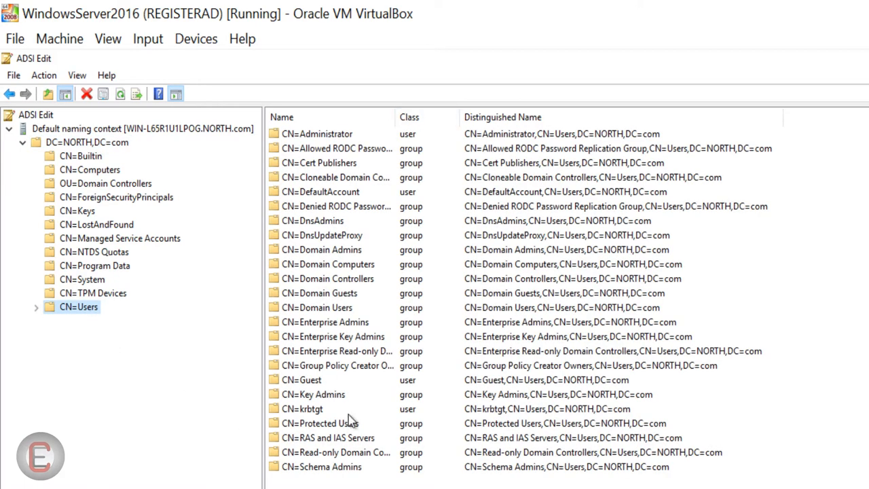
pyautogui.click(316, 135)
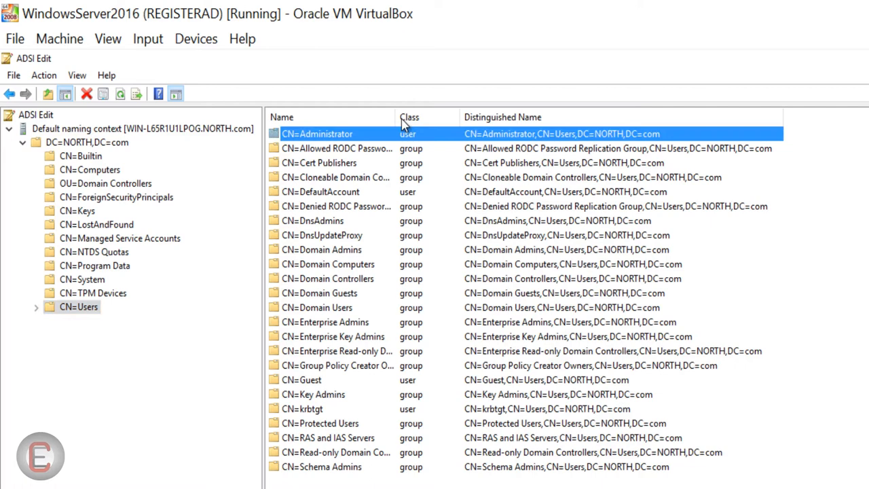
pyautogui.click(310, 408)
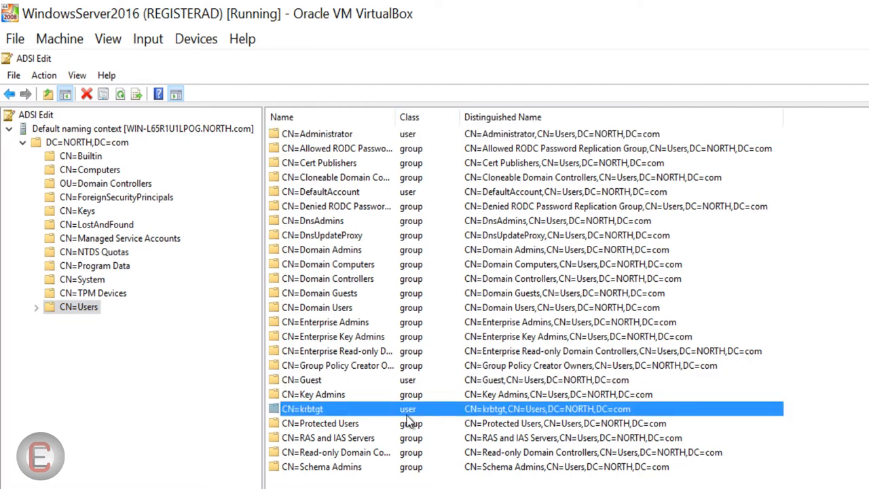
pyautogui.moveTo(383, 280)
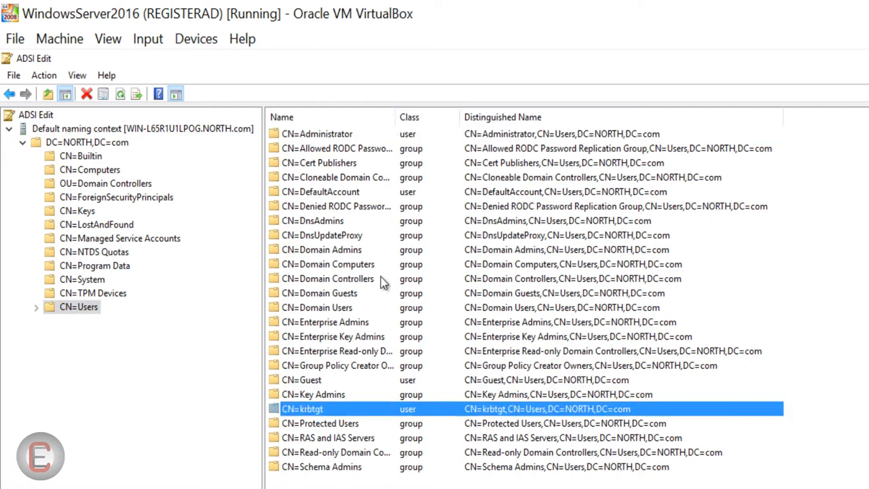
pyautogui.moveTo(358, 204)
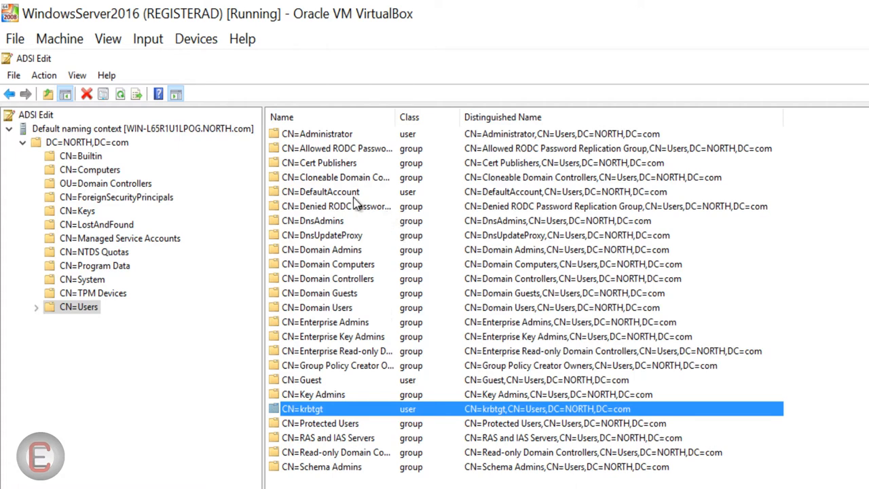
pyautogui.click(322, 192)
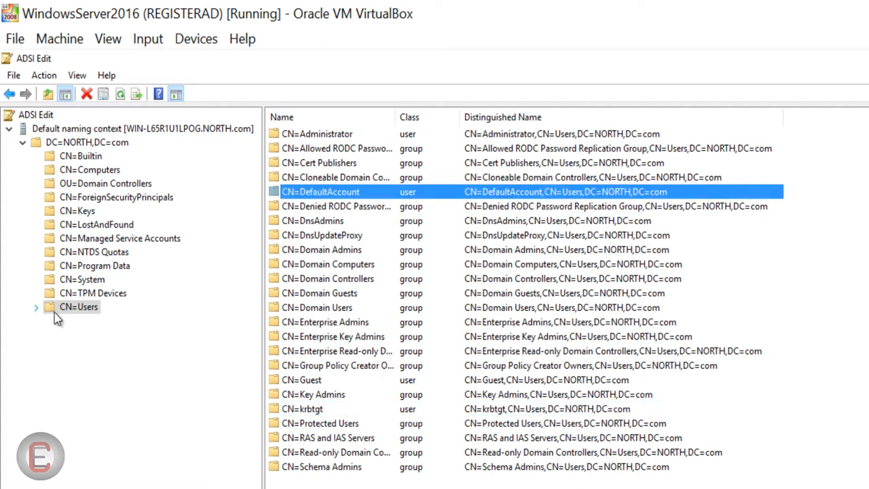
pyautogui.rightClick(78, 307)
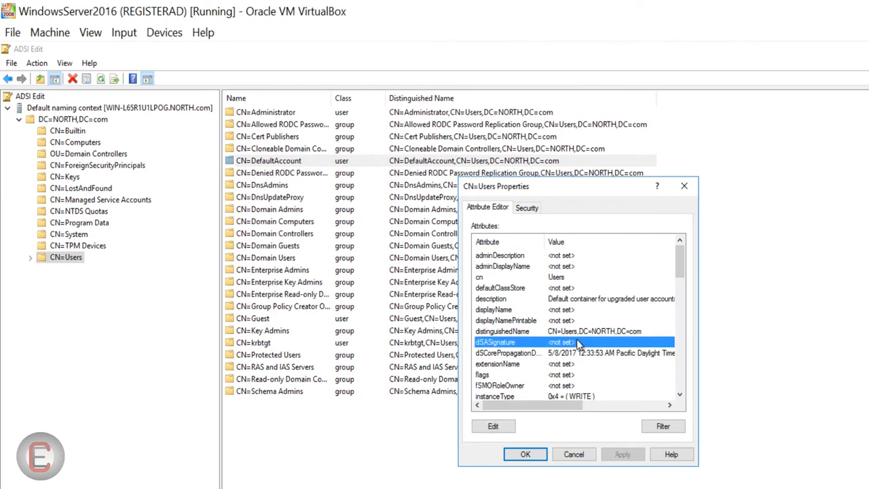
pyautogui.scroll(-3)
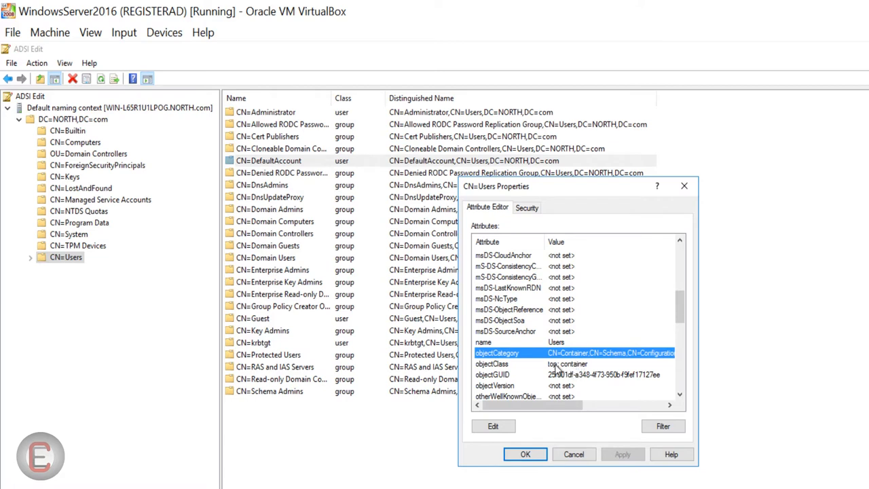
pyautogui.click(514, 364)
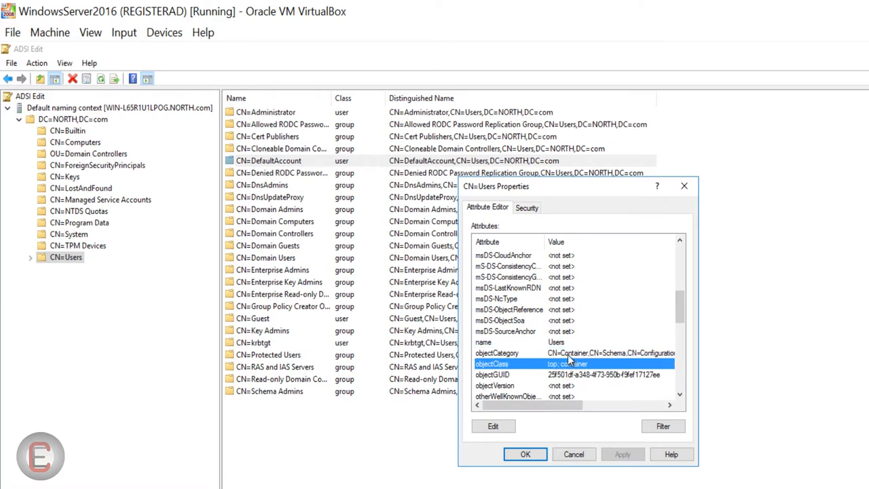
pyautogui.click(499, 353)
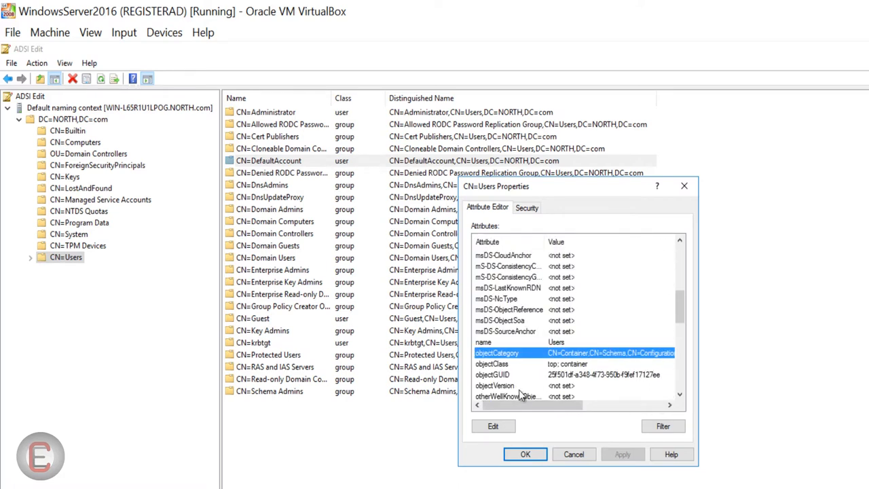
pyautogui.click(576, 454)
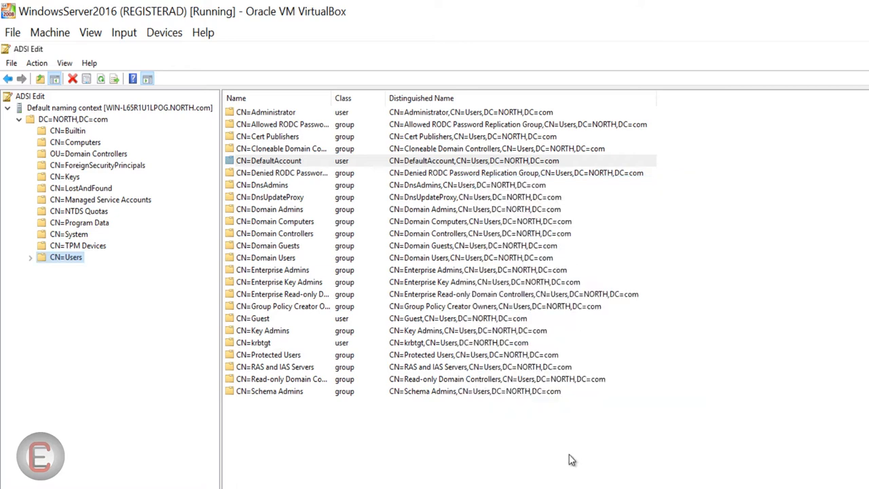
pyautogui.moveTo(266, 323)
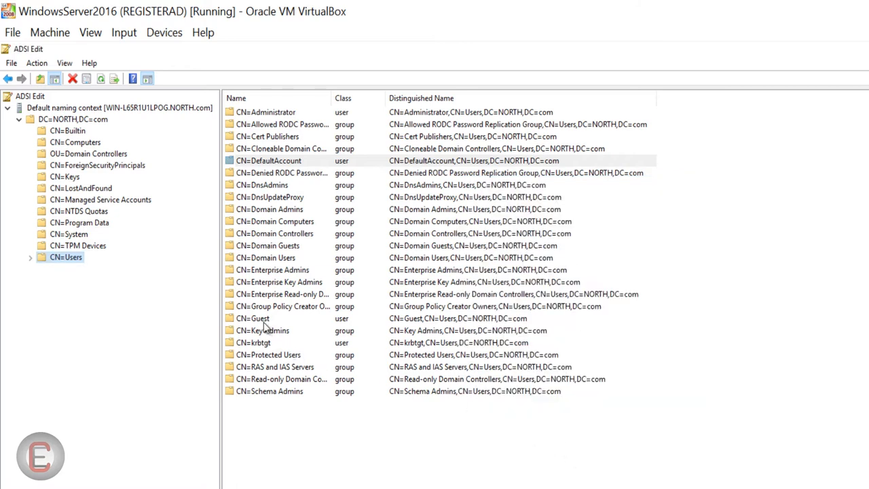
# View CN=Guest's actions, dismiss them, and bring up the CN=Guest Properties.
pyautogui.rightClick(261, 318)
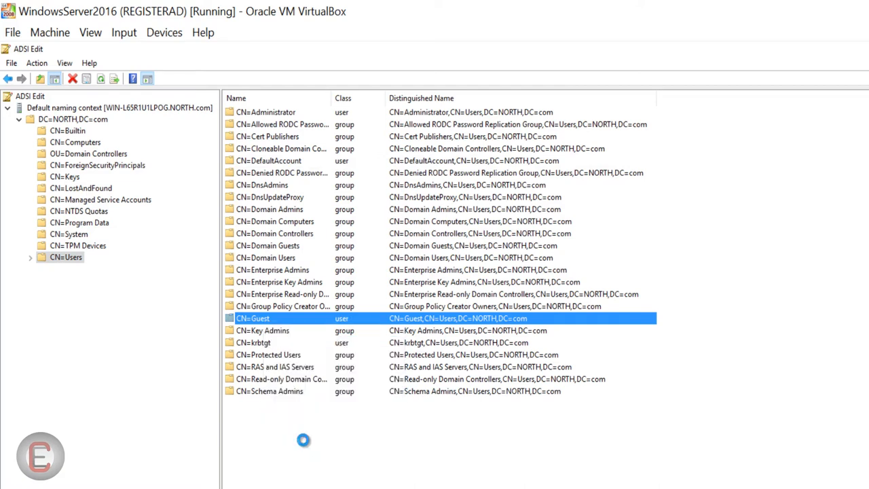
pyautogui.click(307, 447)
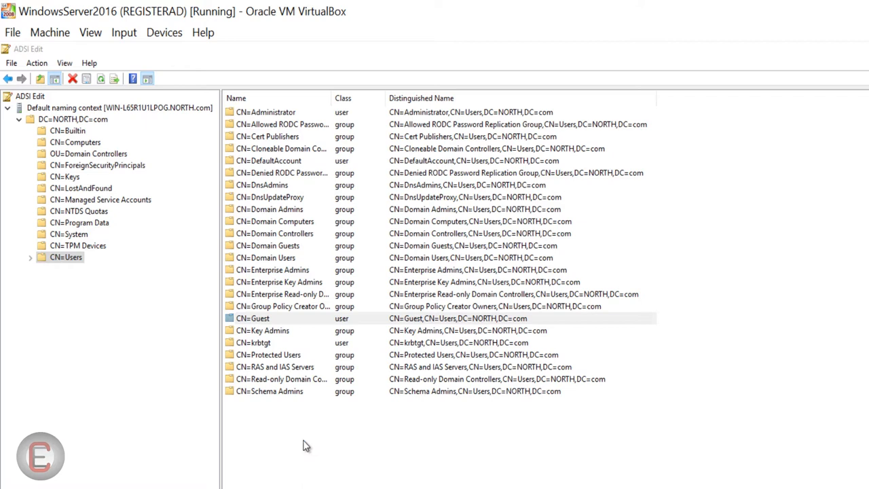
pyautogui.doubleClick(262, 317)
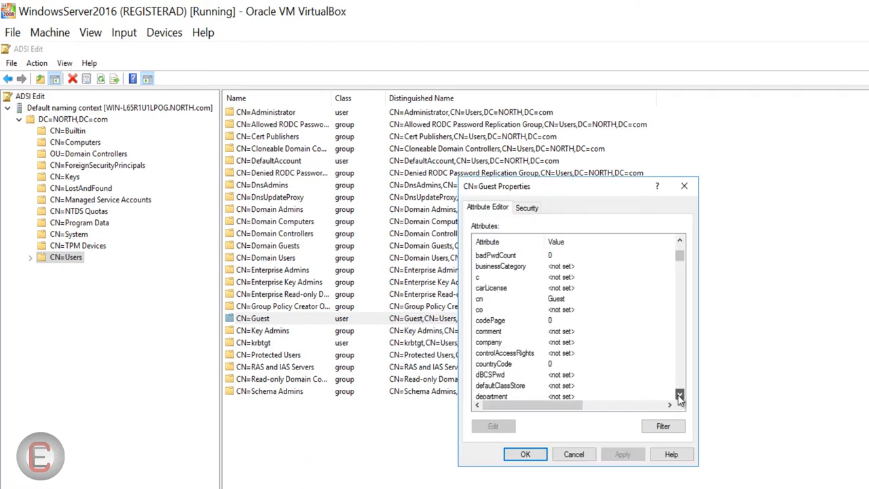
# Review Guest's objectClass and objectCategory attributes, then cancel the properties unchanged.
pyautogui.scroll(-3)
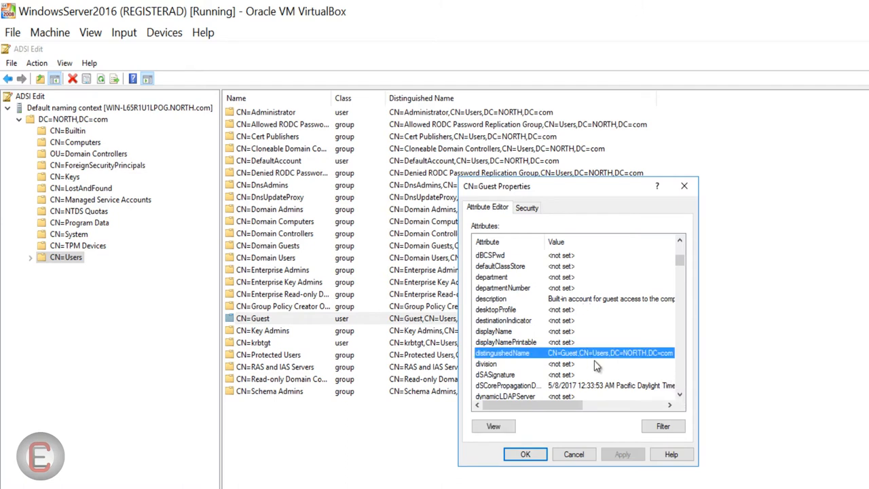
pyautogui.scroll(-3)
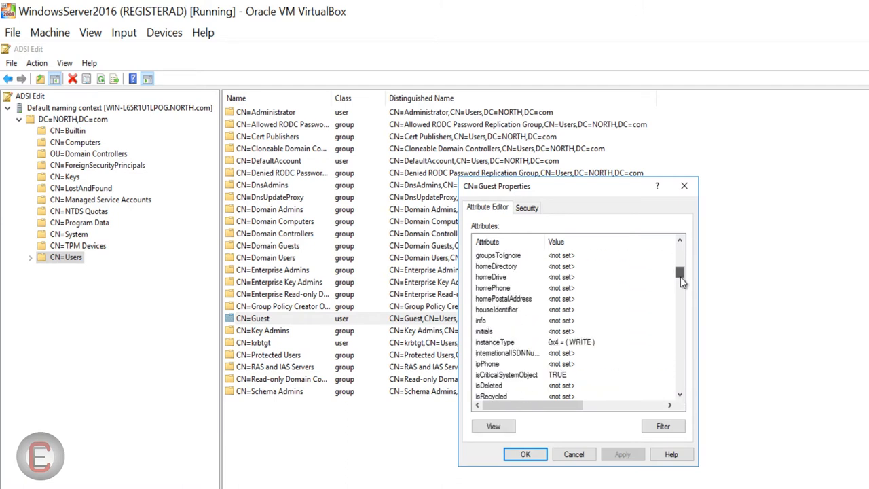
pyautogui.scroll(-3)
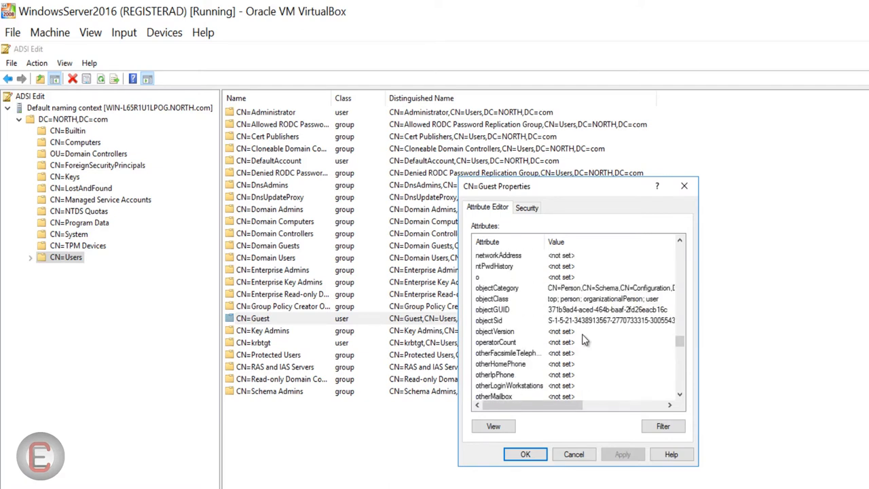
pyautogui.click(491, 299)
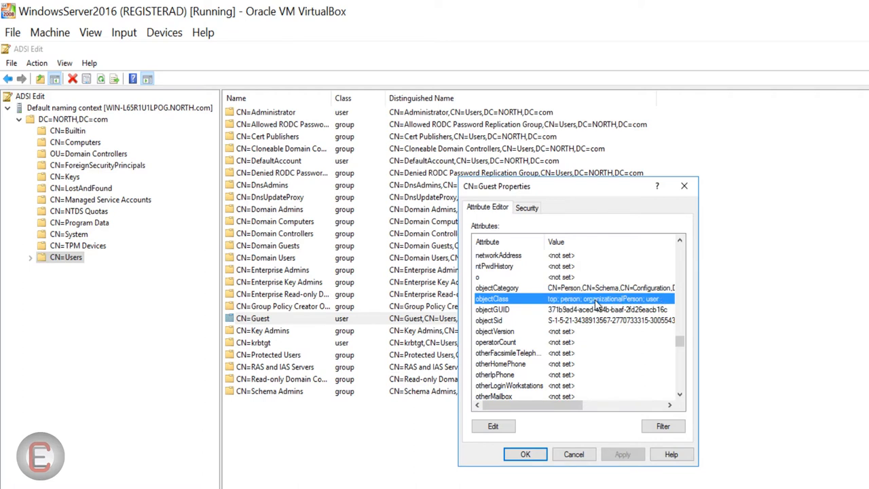
pyautogui.click(497, 288)
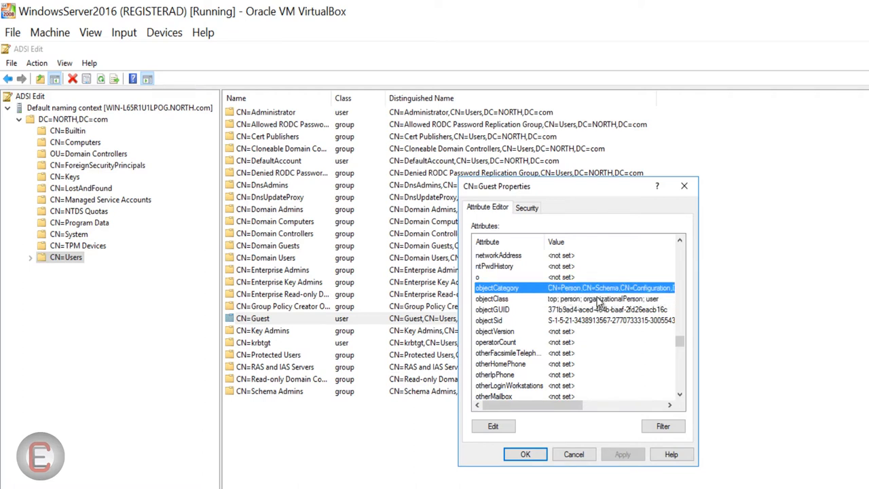
pyautogui.moveTo(517, 404); pyautogui.dragTo(585, 404)
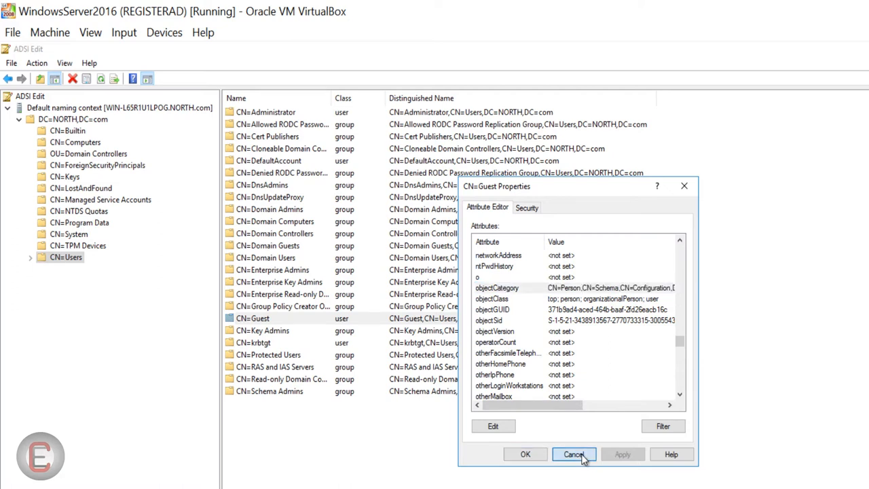
pyautogui.click(576, 453)
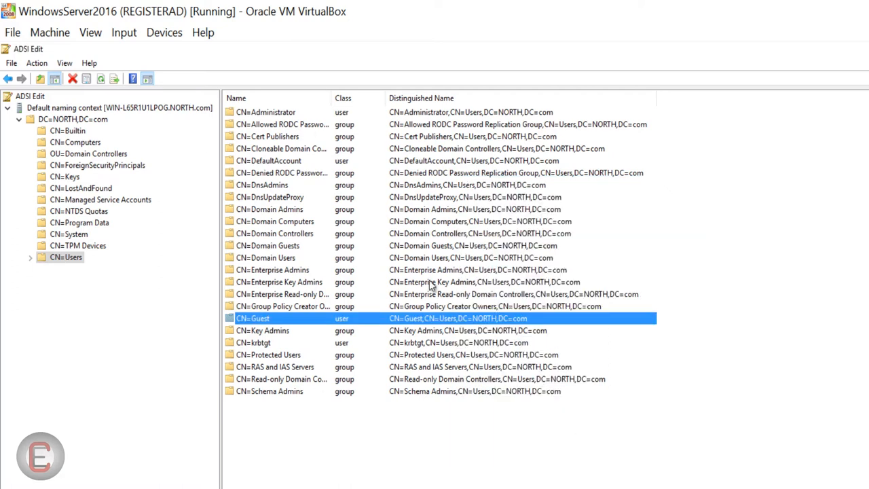
pyautogui.moveTo(264, 350)
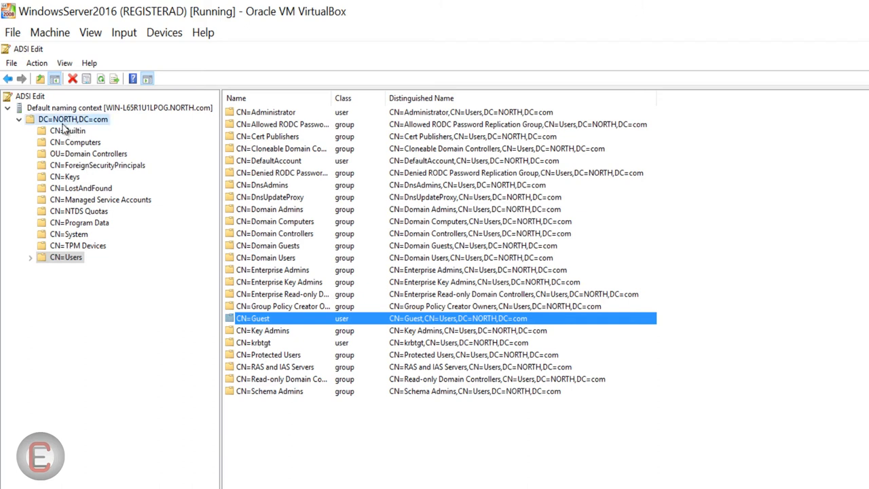
pyautogui.click(73, 119)
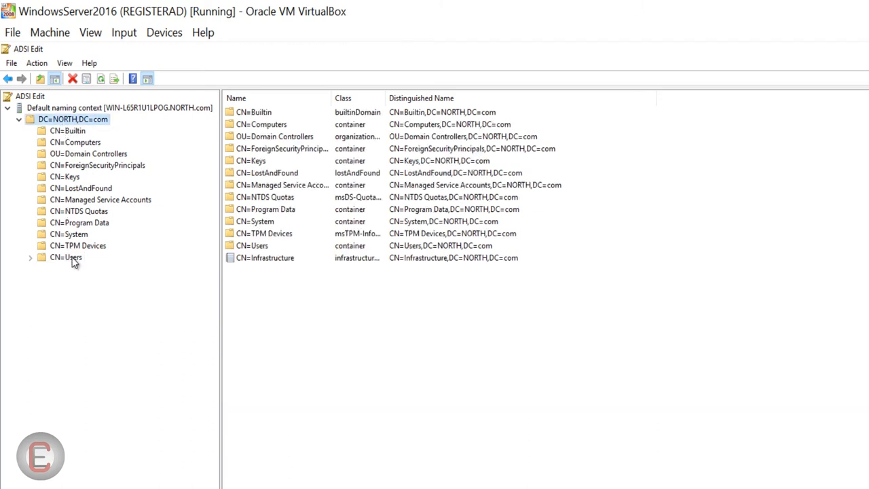
pyautogui.click(63, 255)
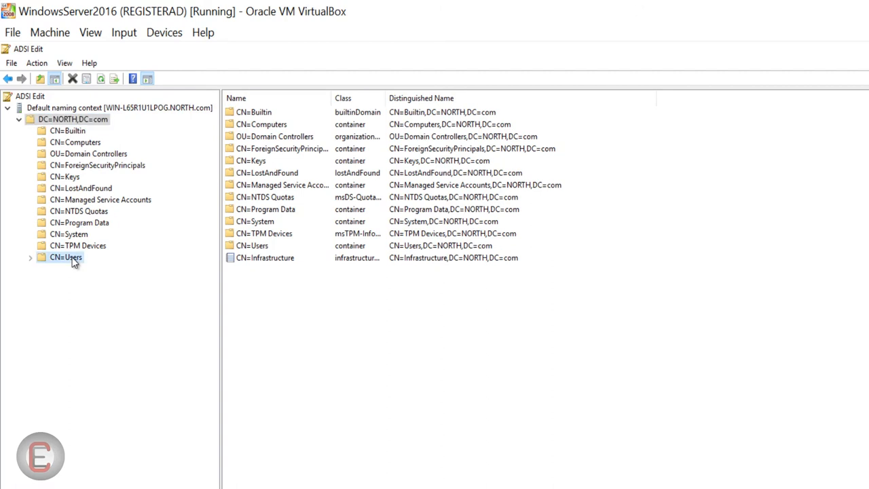
pyautogui.click(59, 257)
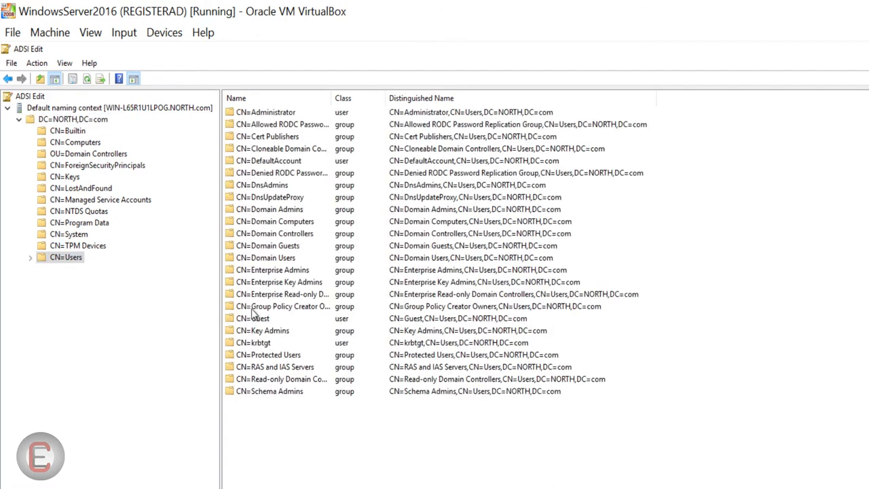
pyautogui.click(258, 318)
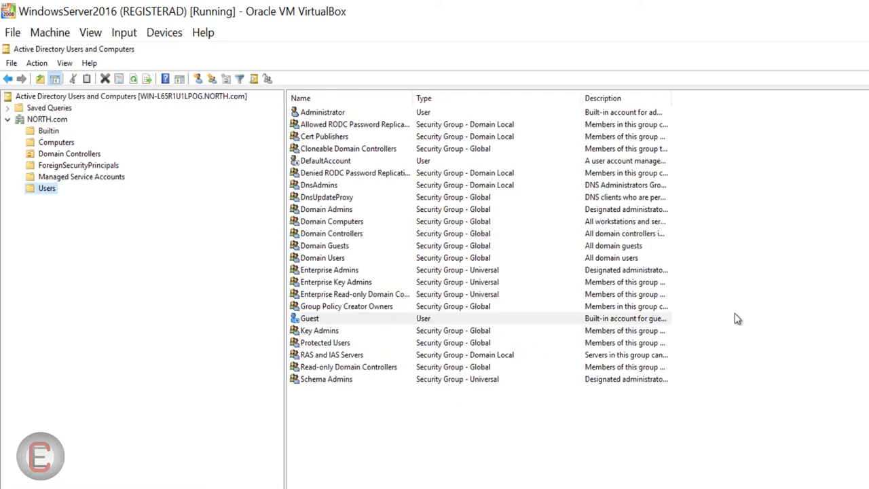
pyautogui.moveTo(325, 323)
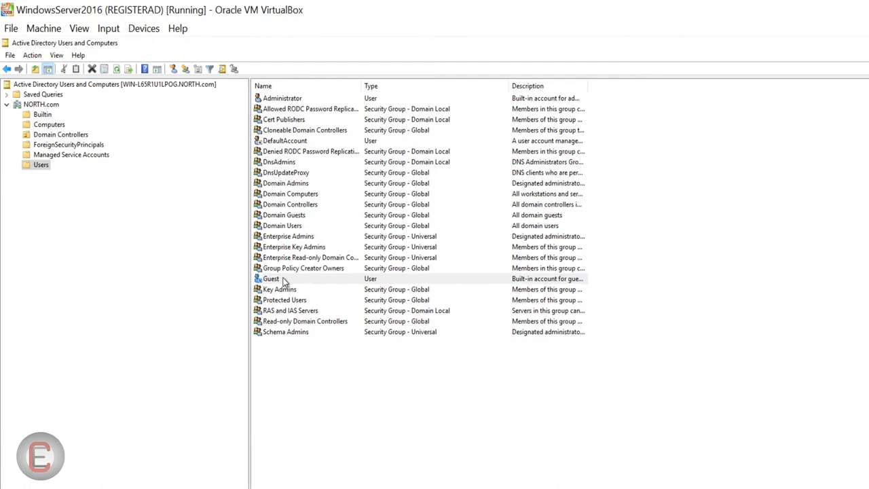
# Bring up the Guest account's available actions in the Users container.
pyautogui.rightClick(270, 278)
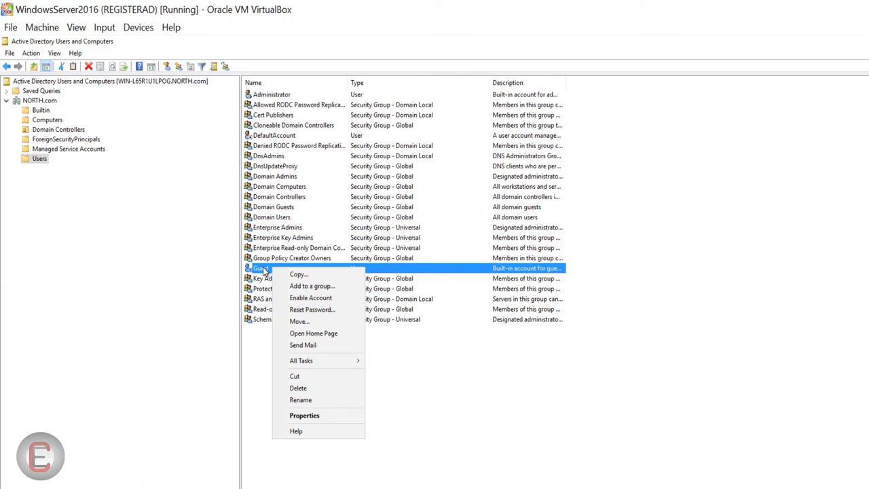
pyautogui.moveTo(301, 322)
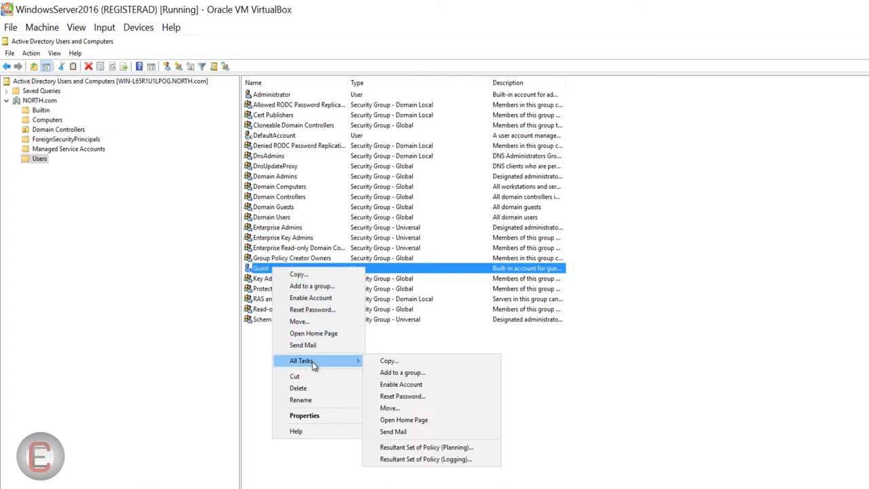
pyautogui.moveTo(421, 420)
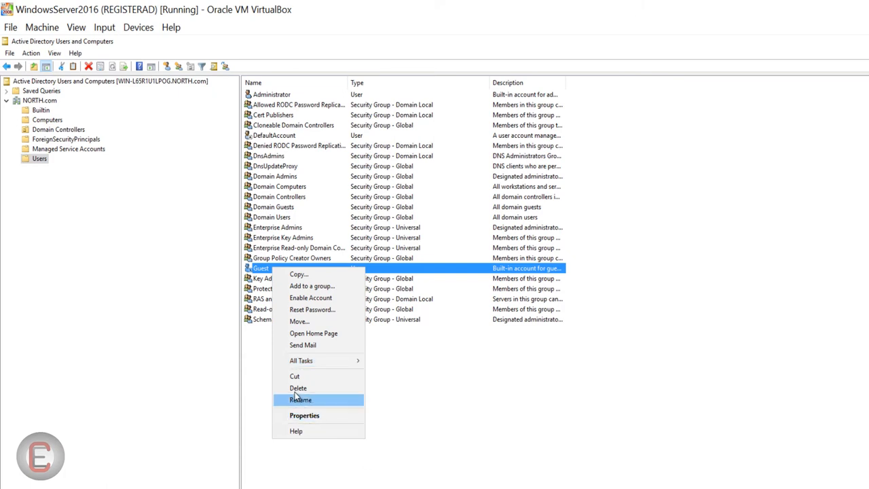
pyautogui.moveTo(315, 432)
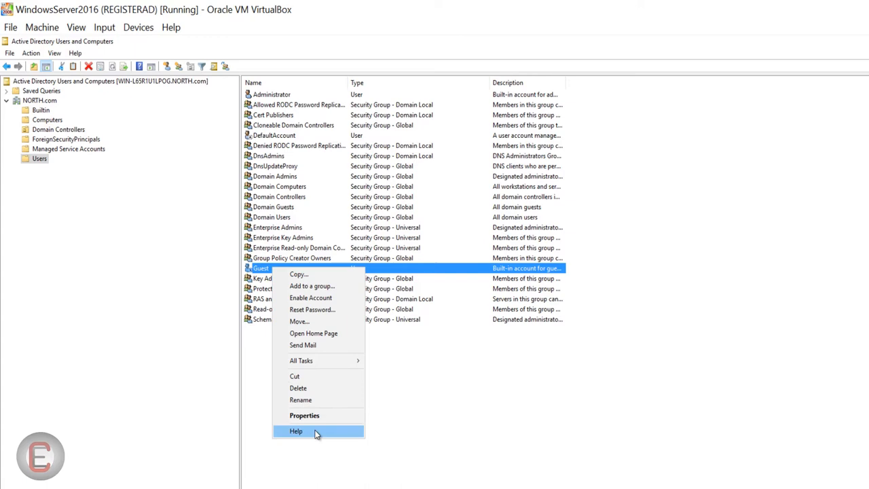
pyautogui.moveTo(313, 335)
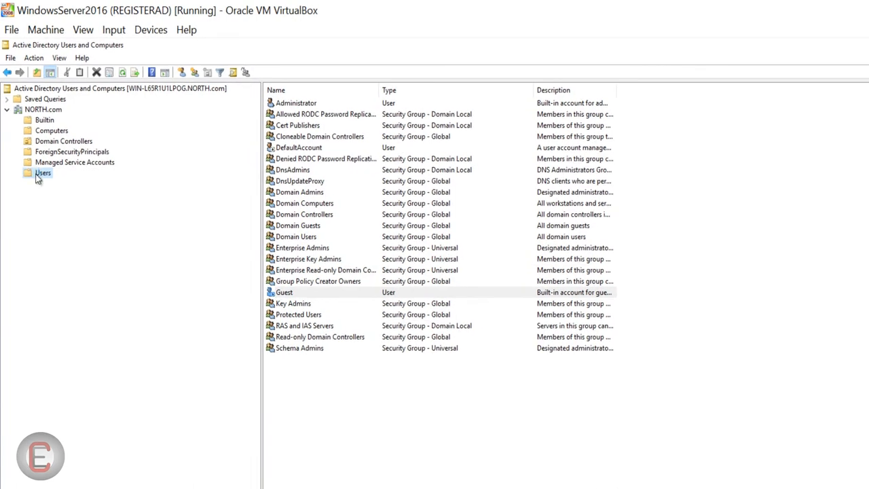
# Bring up the Users container's actions to start creating a new object.
pyautogui.rightClick(44, 173)
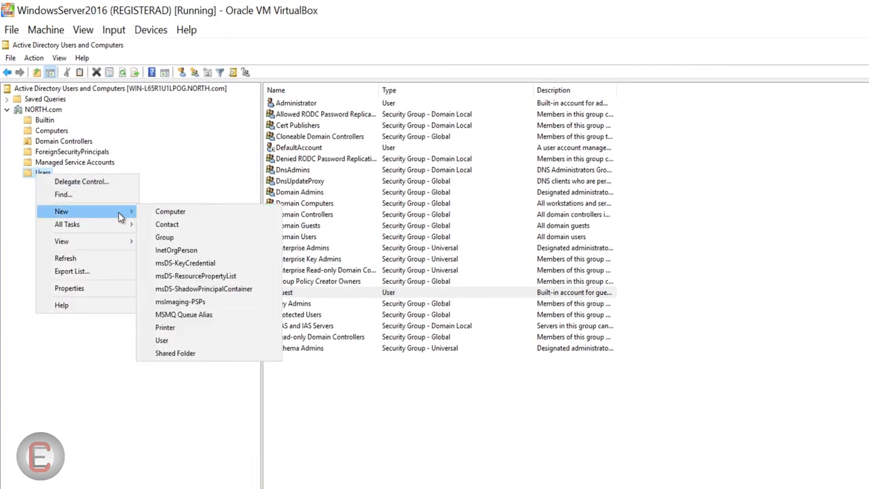
pyautogui.moveTo(197, 278)
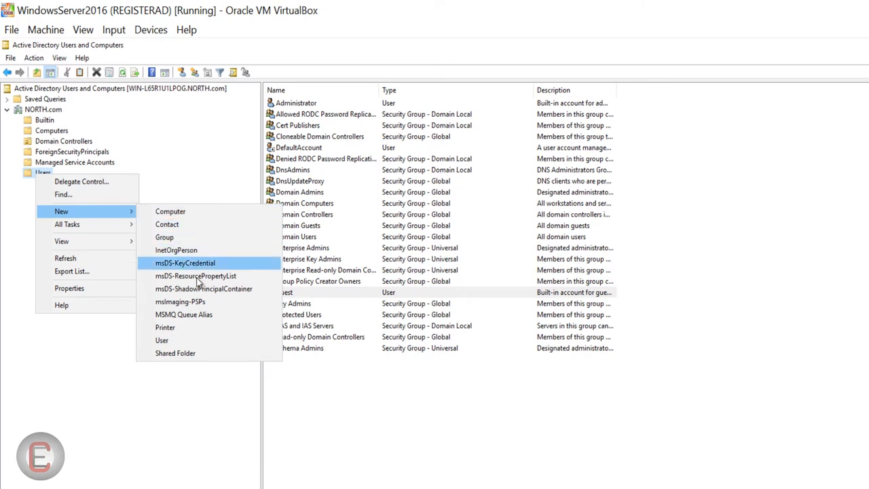
pyautogui.moveTo(161, 339)
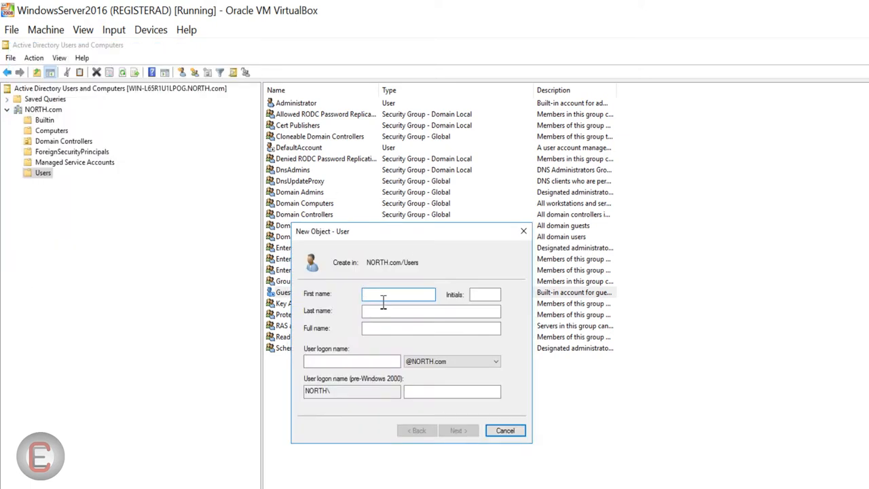
pyautogui.click(398, 294)
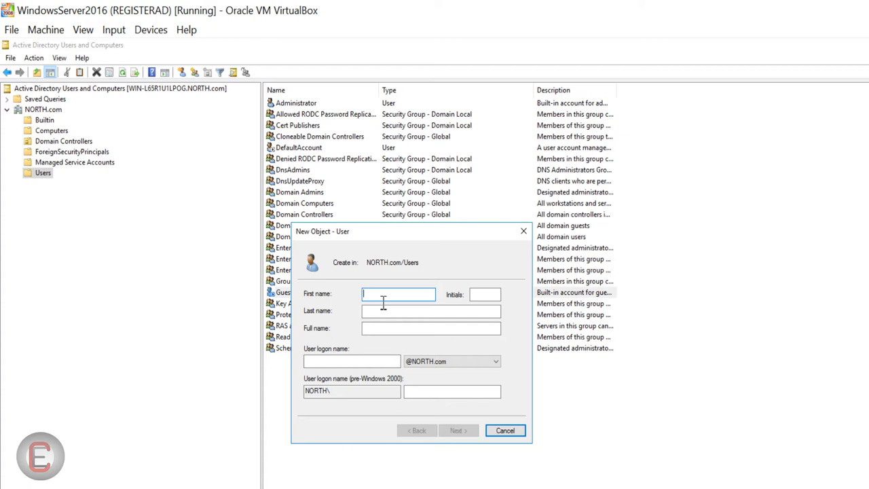
pyautogui.write('Edward')
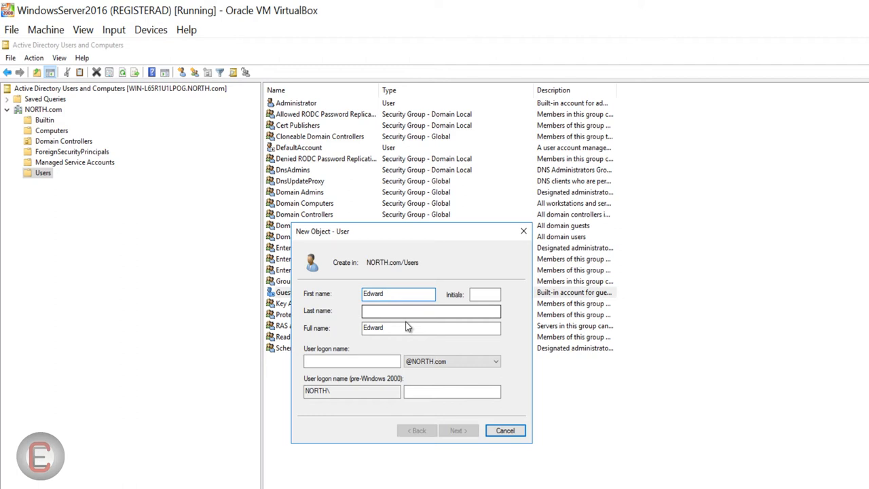
pyautogui.write('Collins')
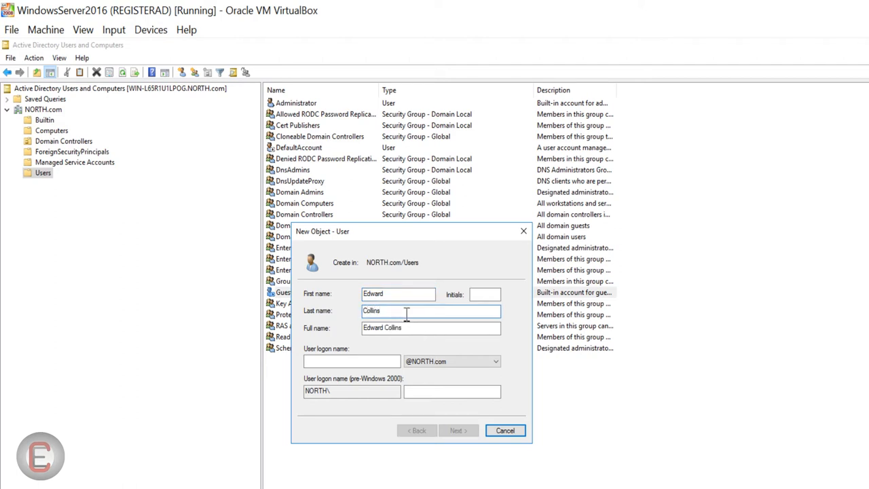
pyautogui.click(352, 361)
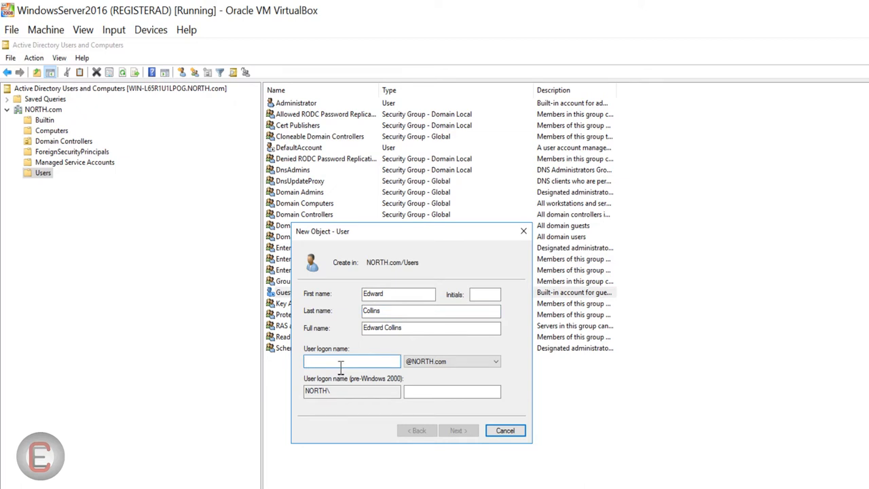
pyautogui.write('Edward')
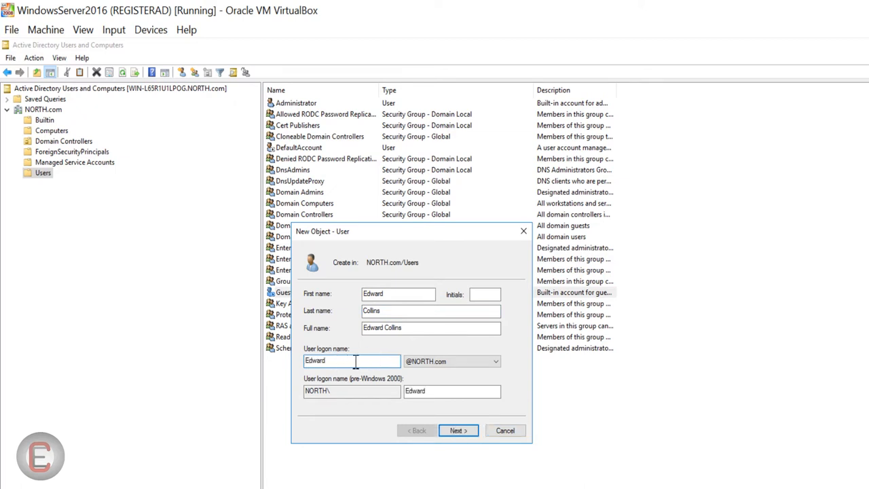
pyautogui.click(486, 361)
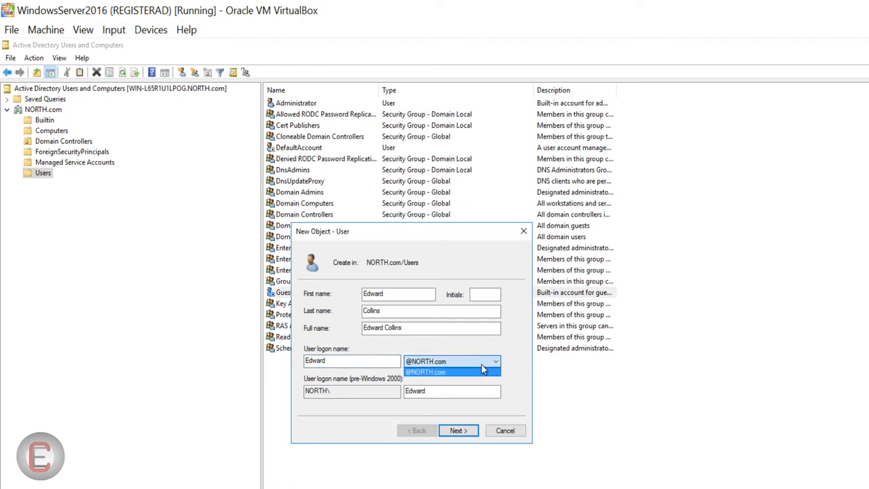
pyautogui.click(453, 370)
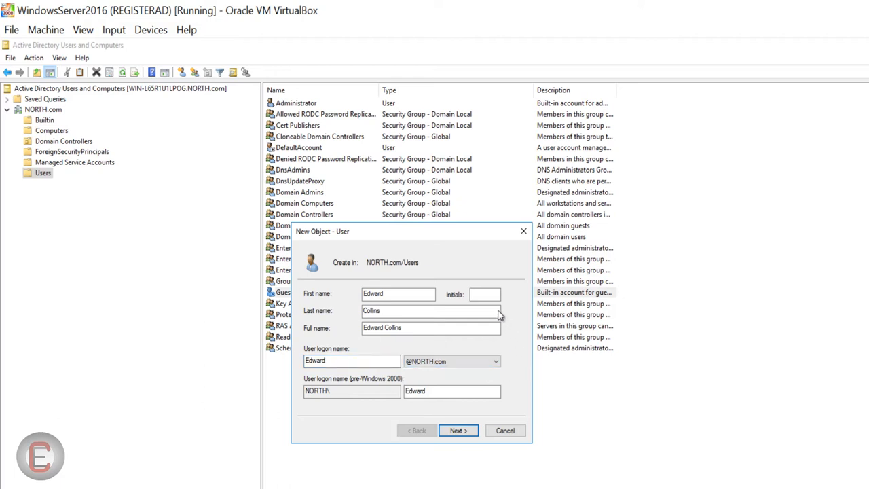
pyautogui.write('J')
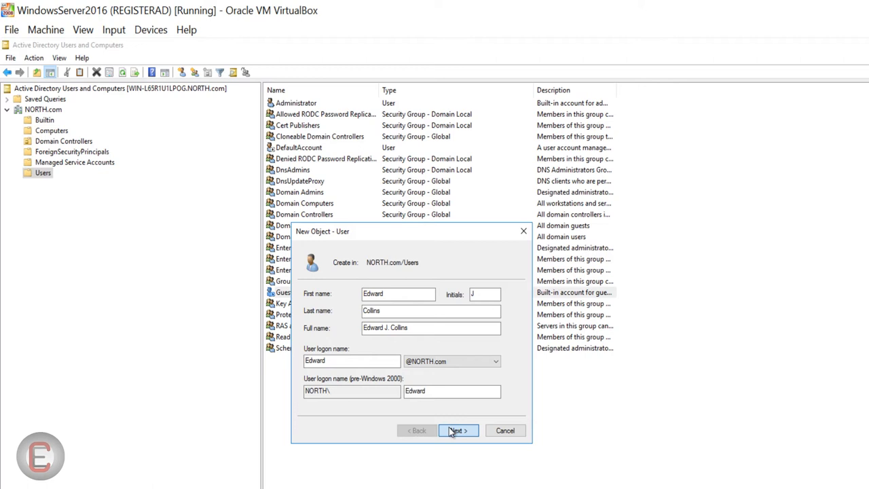
pyautogui.click(456, 431)
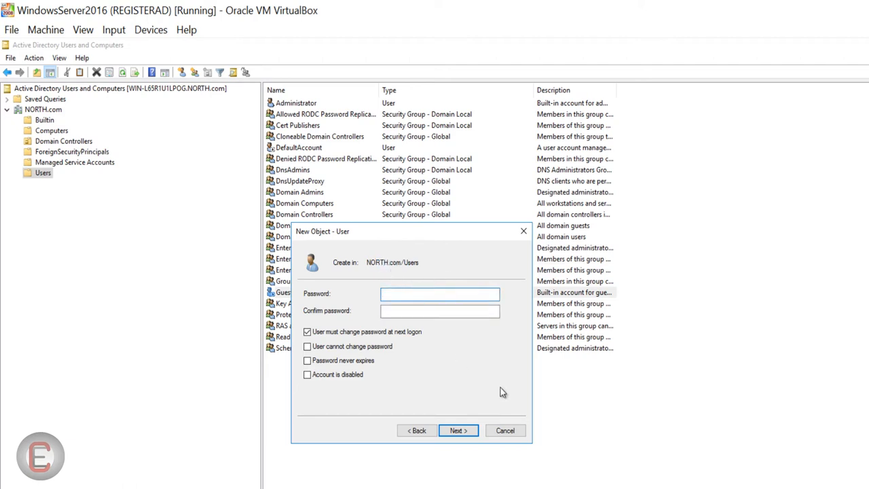
# Enter and confirm the password, make it unchangeable by the user, and continue to the summary.
pyautogui.write('•••')
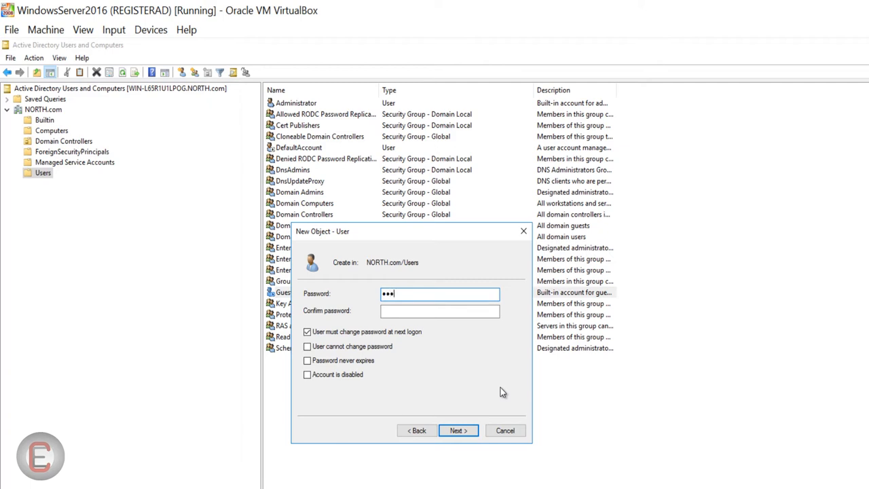
pyautogui.write('*')
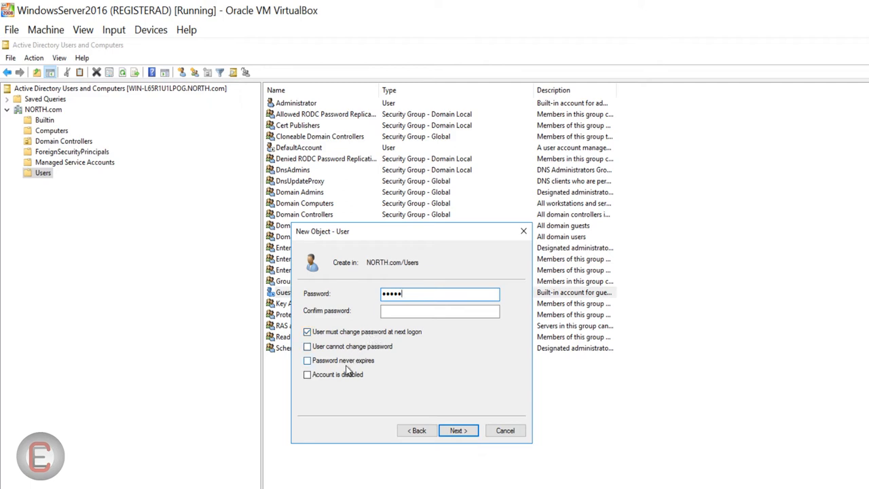
pyautogui.click(440, 311)
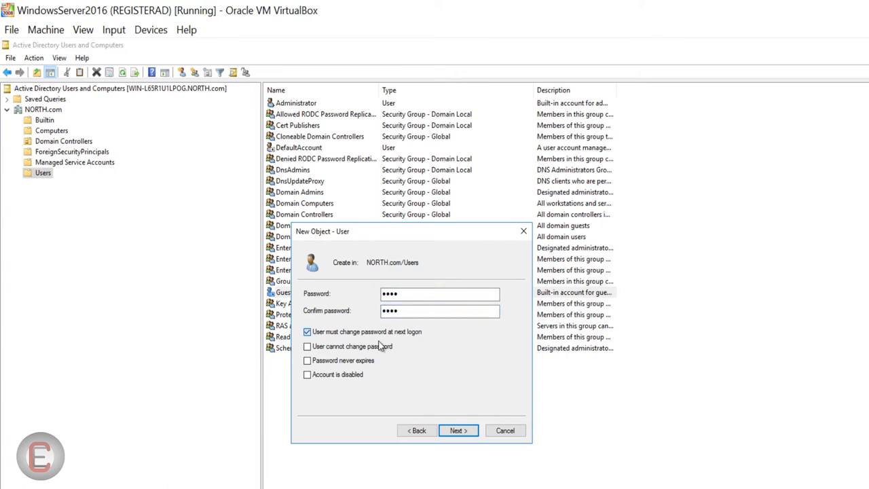
pyautogui.click(307, 347)
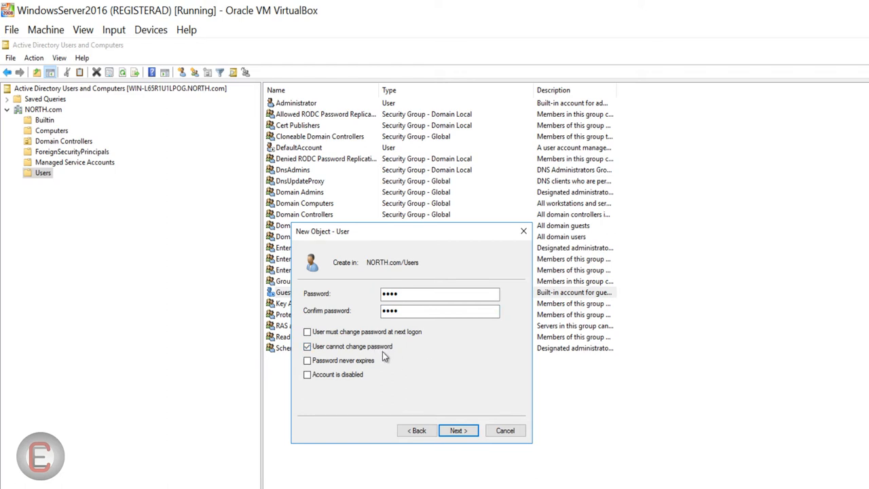
pyautogui.click(458, 430)
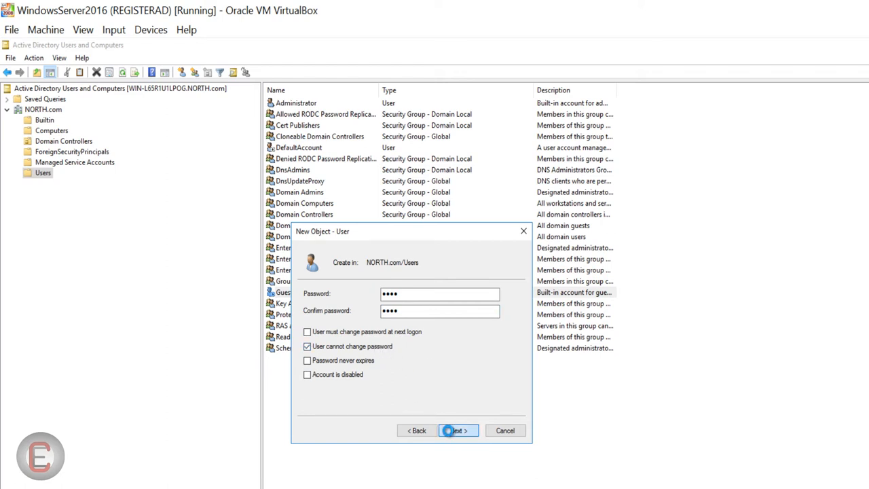
pyautogui.click(456, 431)
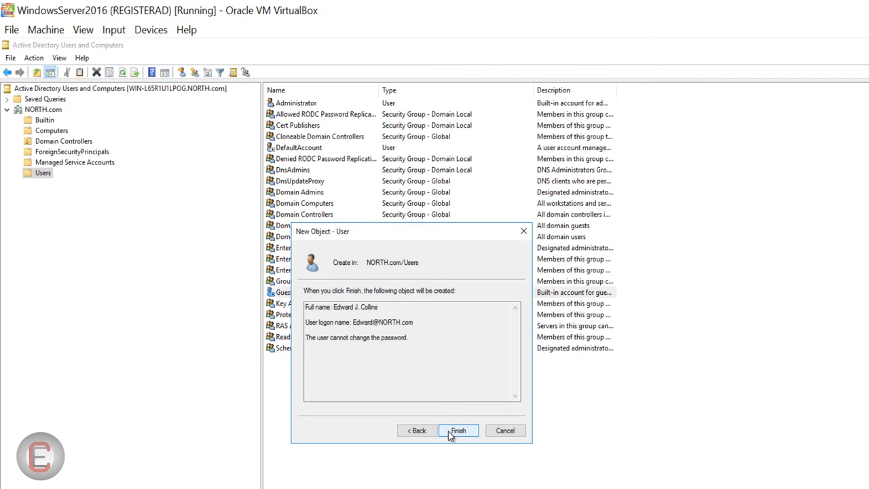
pyautogui.moveTo(398, 293)
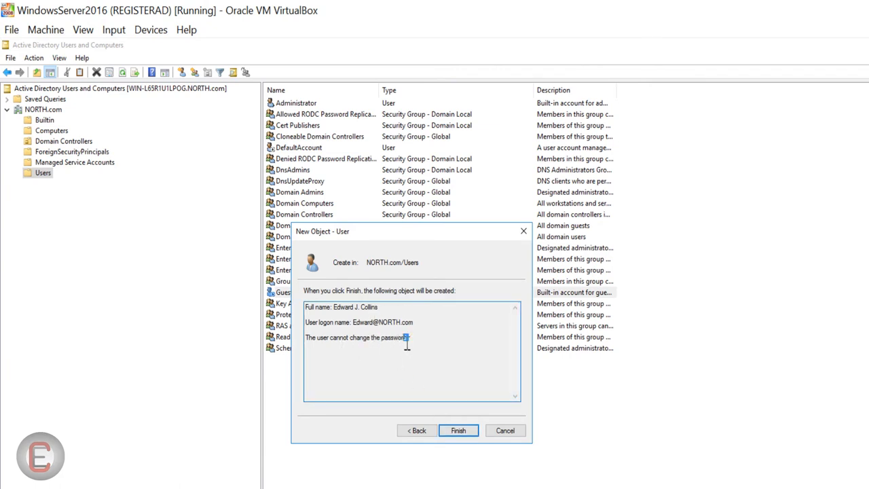
pyautogui.click(460, 431)
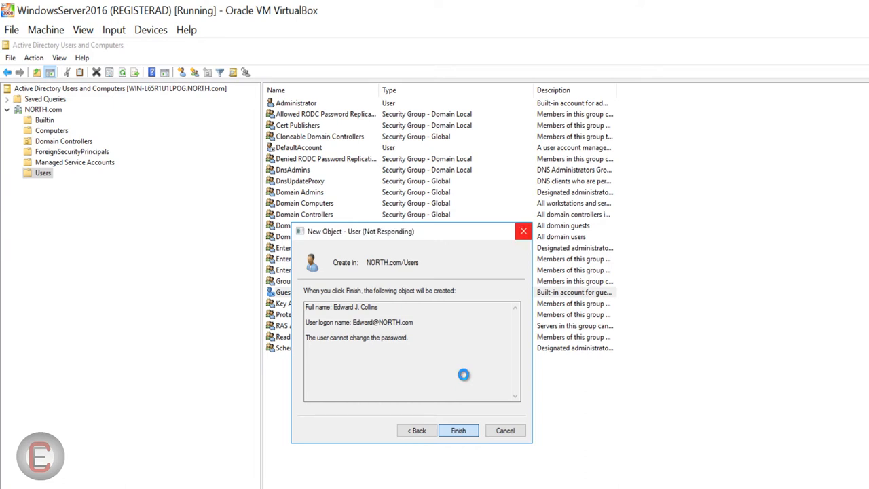
pyautogui.click(459, 431)
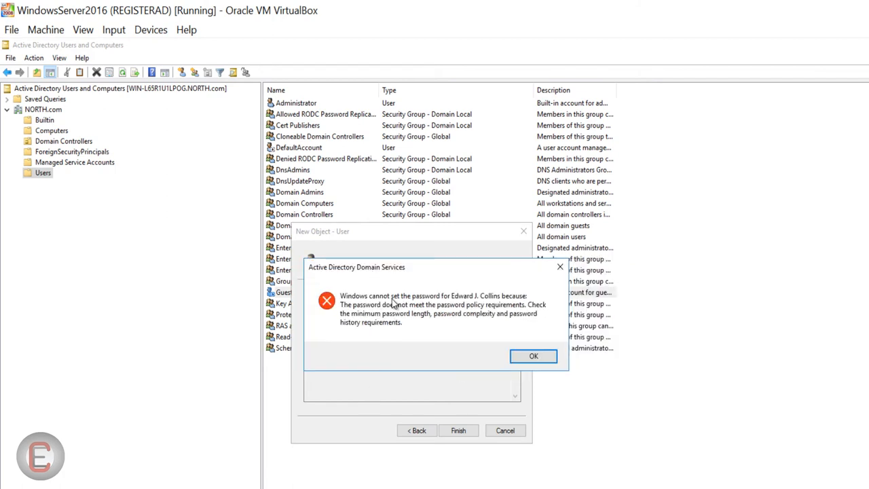
pyautogui.moveTo(494, 318)
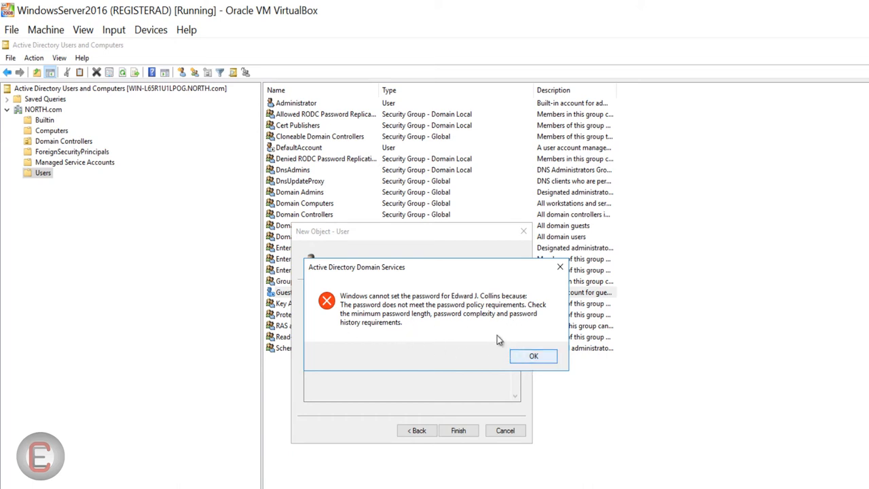
pyautogui.click(533, 356)
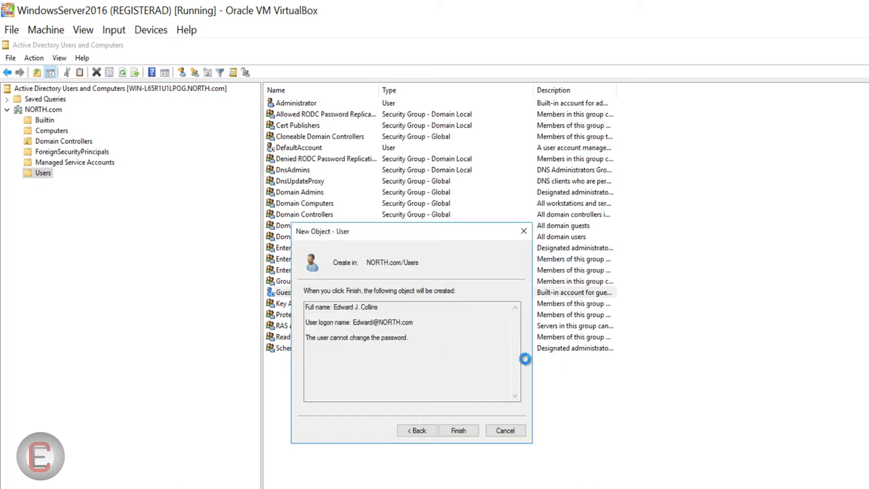
pyautogui.click(417, 431)
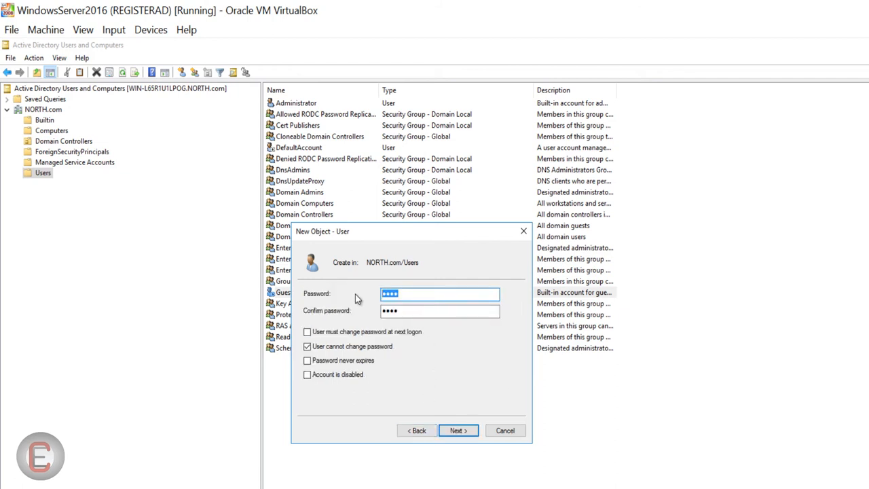
pyautogui.write('*')
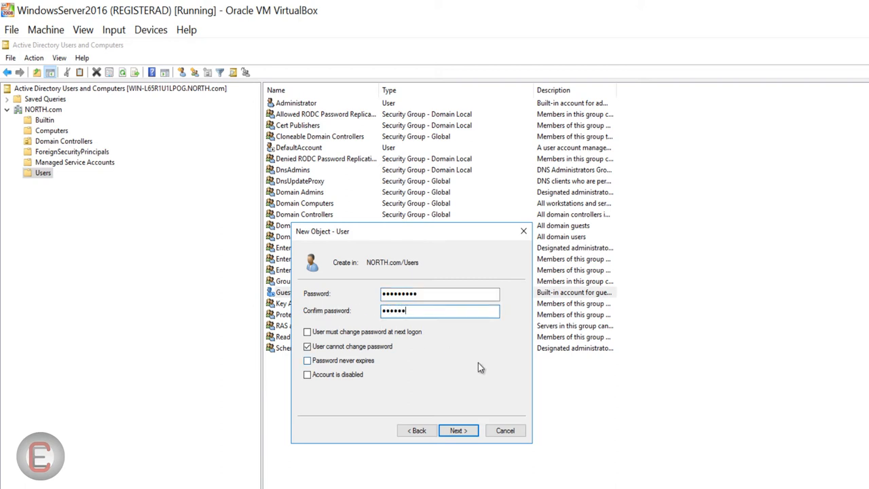
pyautogui.write('••')
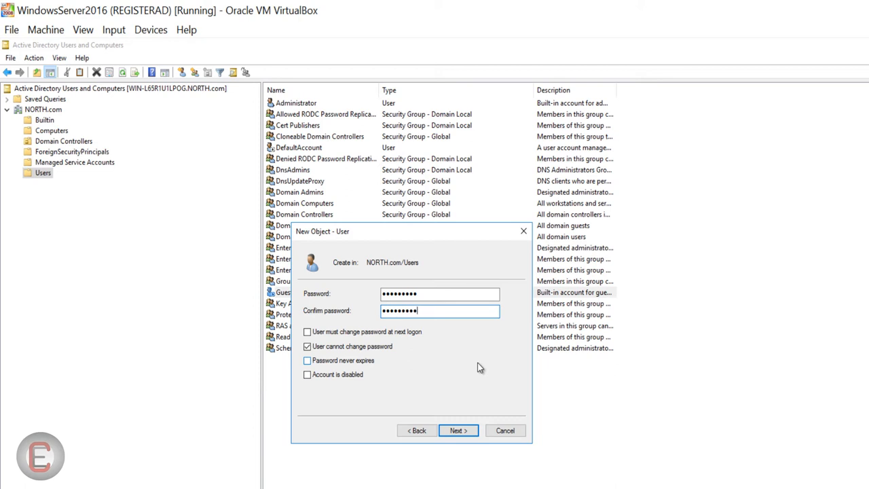
pyautogui.click(456, 429)
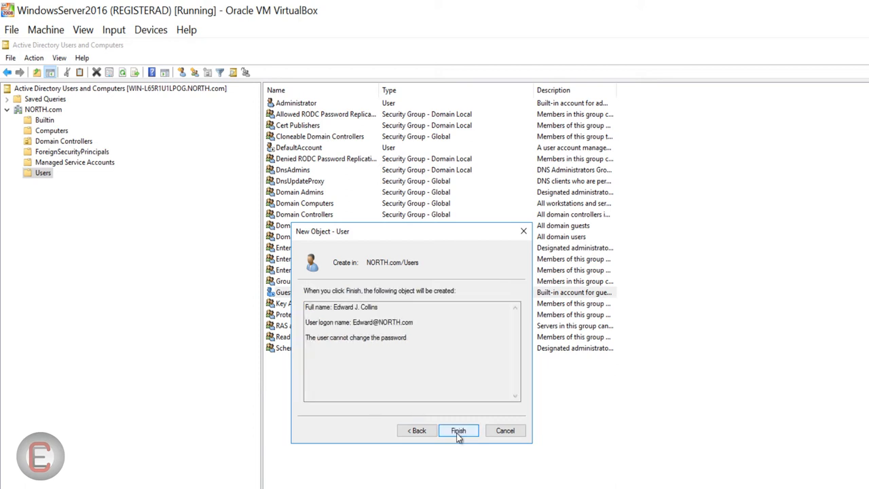
pyautogui.click(467, 430)
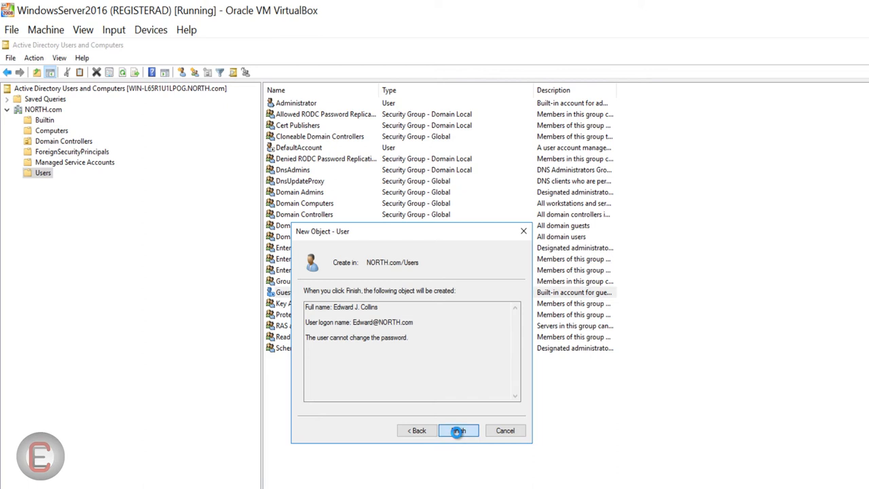
pyautogui.click(462, 429)
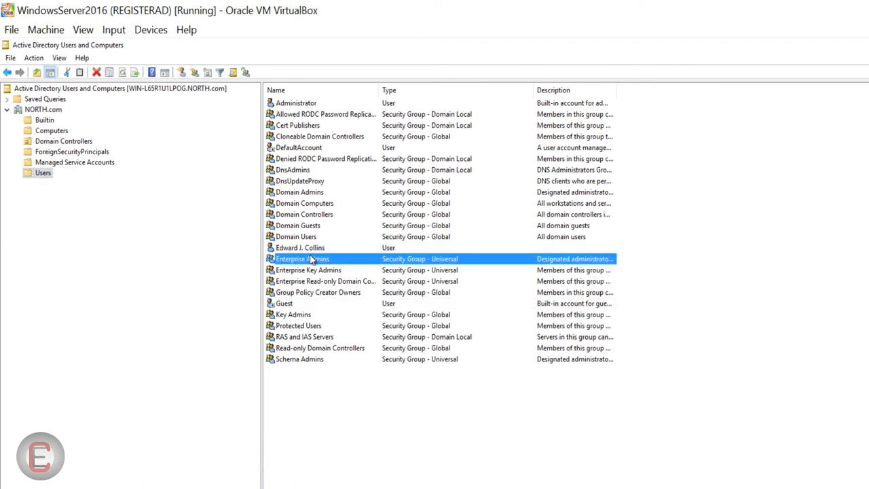
pyautogui.click(299, 248)
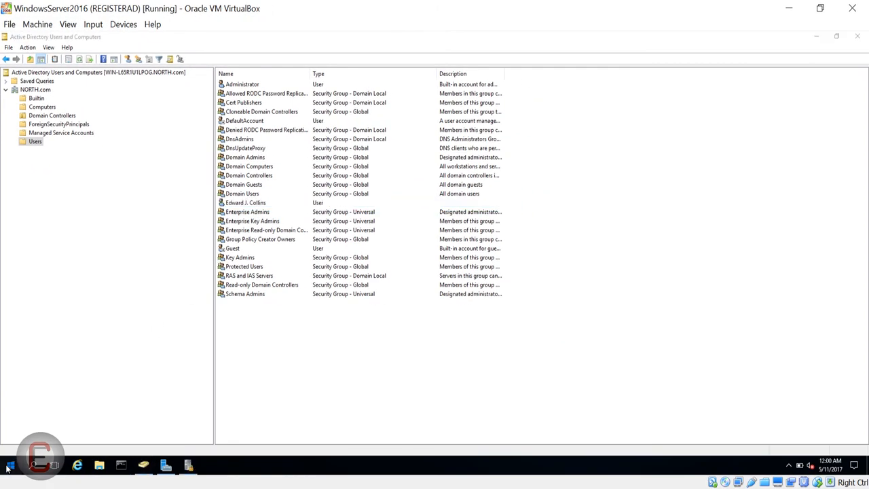
# Launch Local Security Policy from Windows Administrative Tools in the Start menu.
pyautogui.click(7, 462)
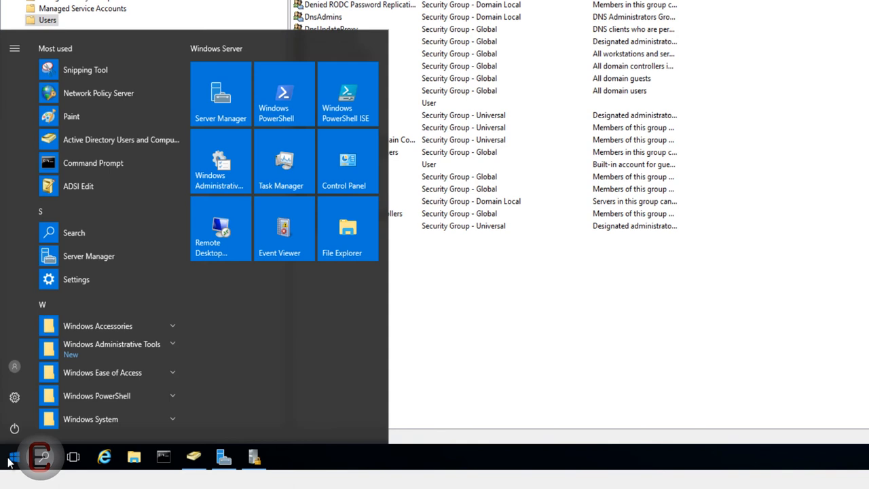
pyautogui.click(111, 345)
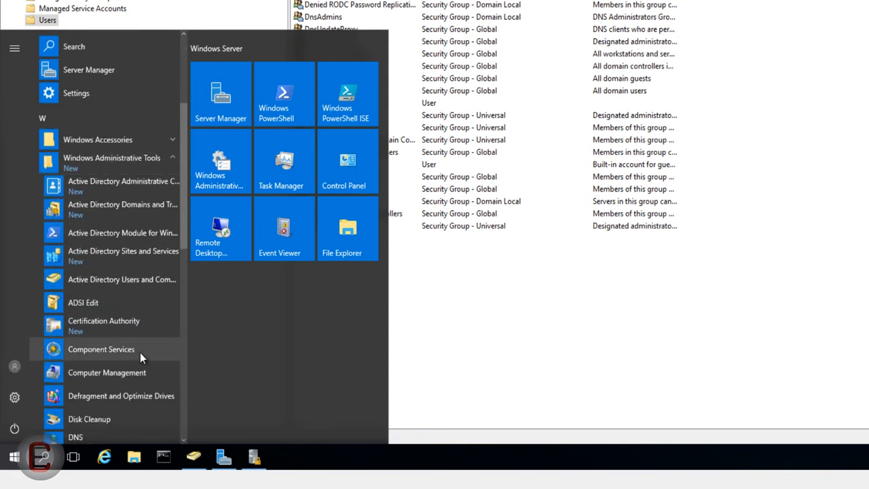
pyautogui.scroll(-3)
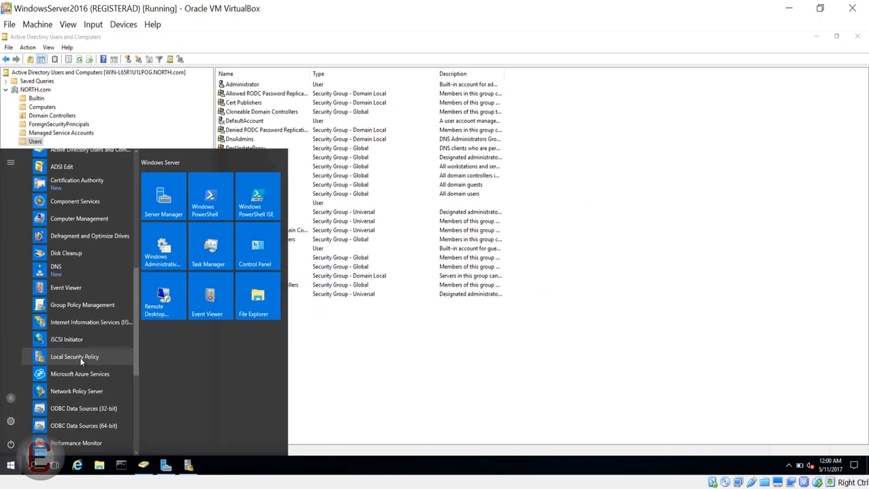
pyautogui.click(75, 356)
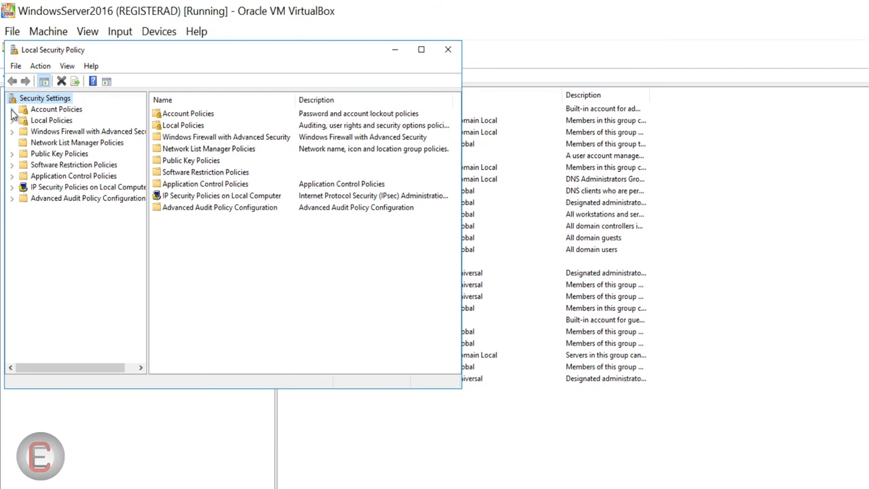
# Show Password Policy under Account Policies and select 'Password must meet complexity requirements'.
pyautogui.click(12, 109)
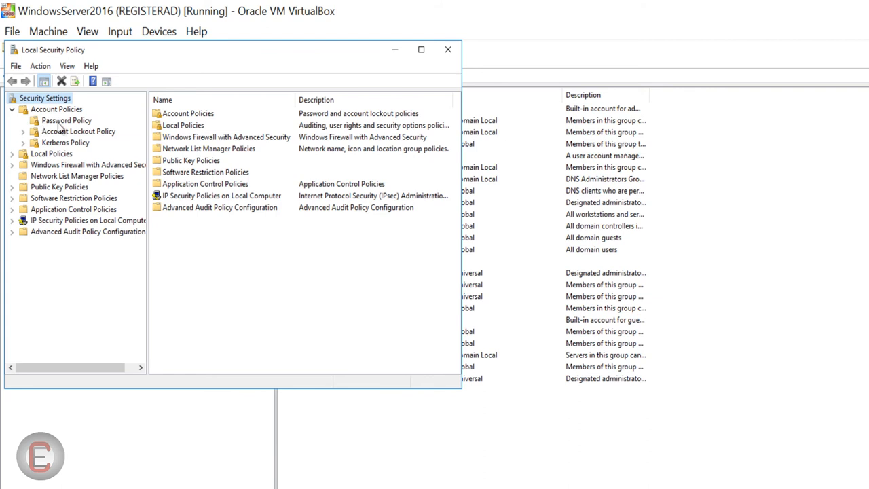
pyautogui.click(63, 120)
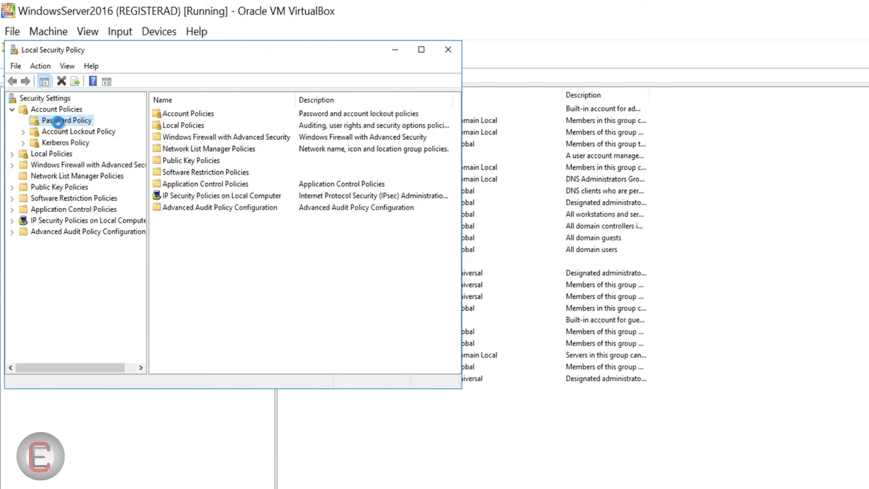
pyautogui.click(59, 120)
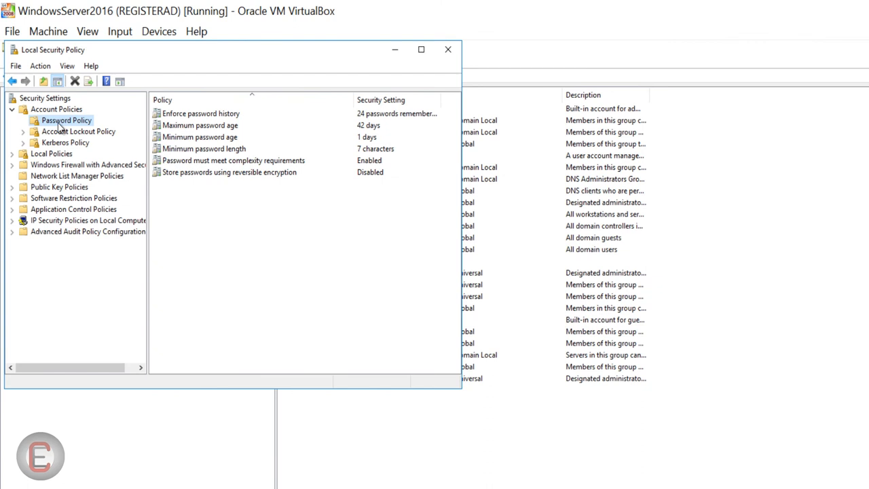
pyautogui.moveTo(293, 160)
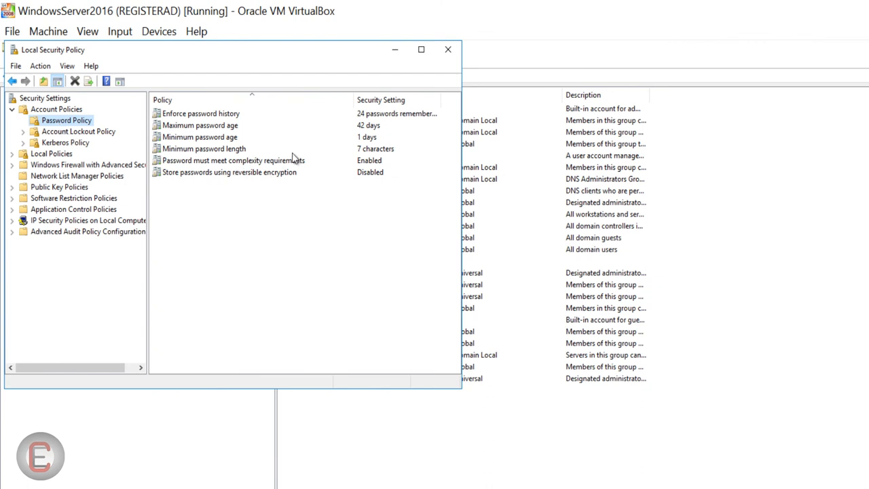
pyautogui.moveTo(228, 160)
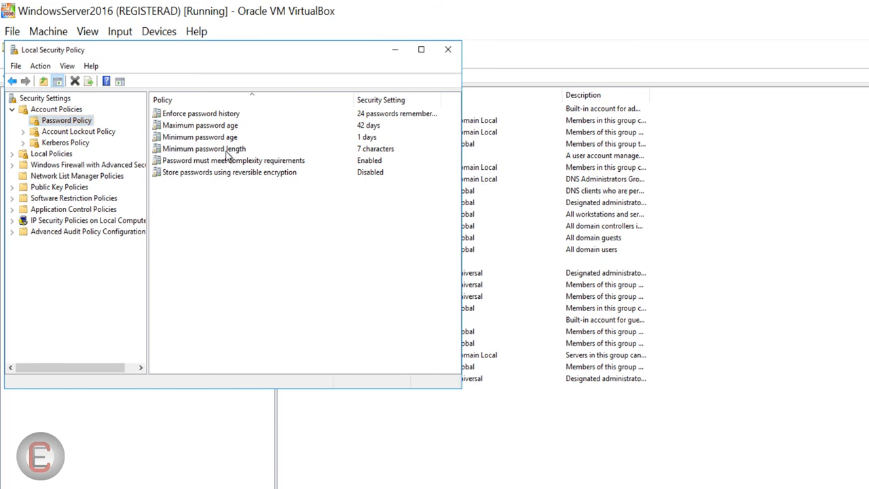
pyautogui.click(233, 160)
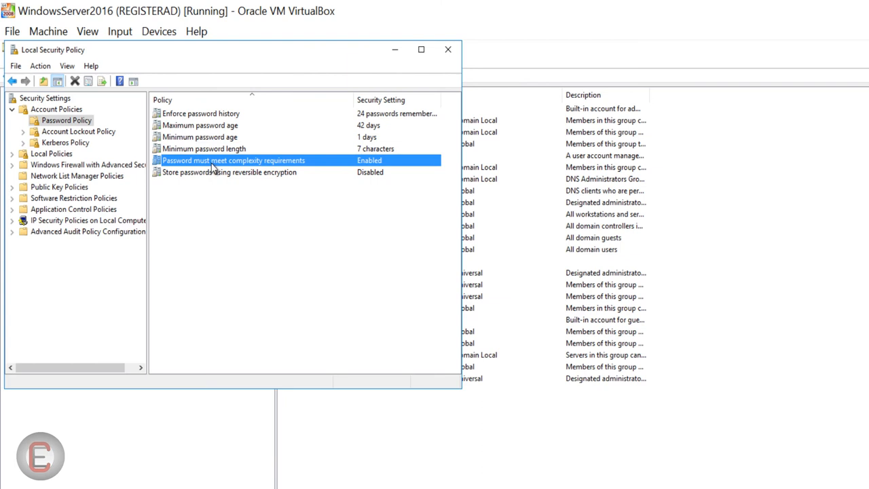
pyautogui.moveTo(217, 114)
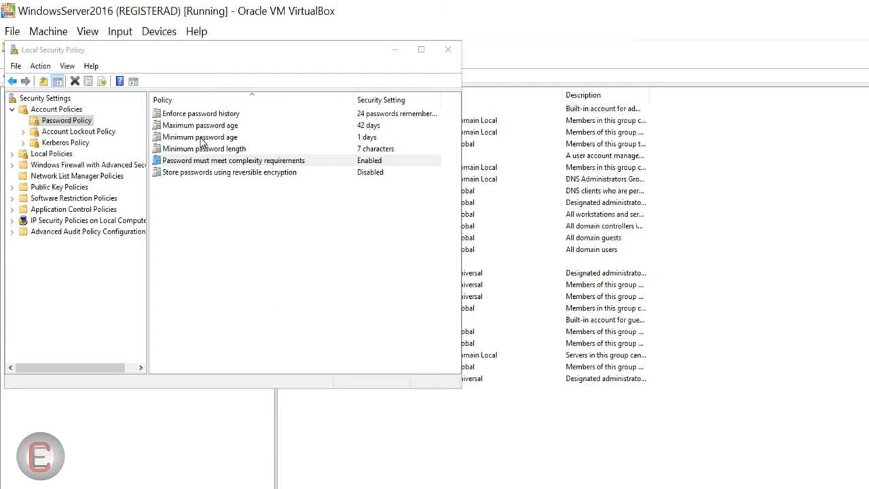
pyautogui.doubleClick(234, 160)
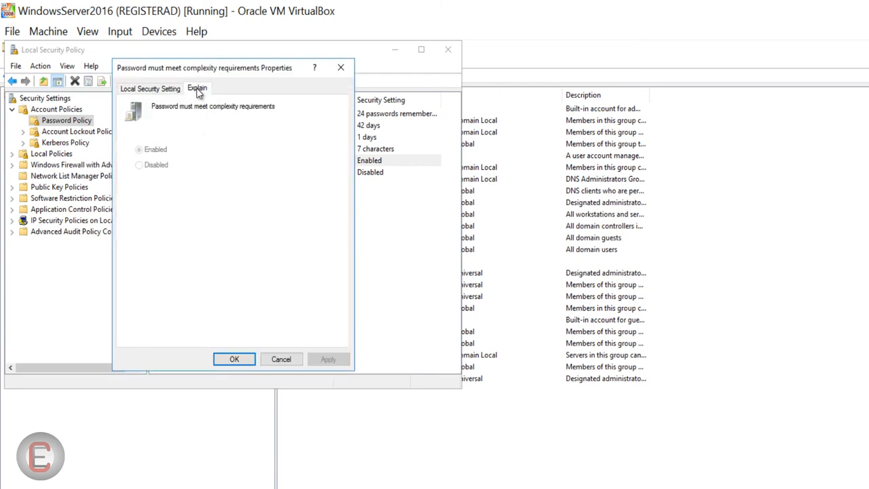
pyautogui.click(195, 88)
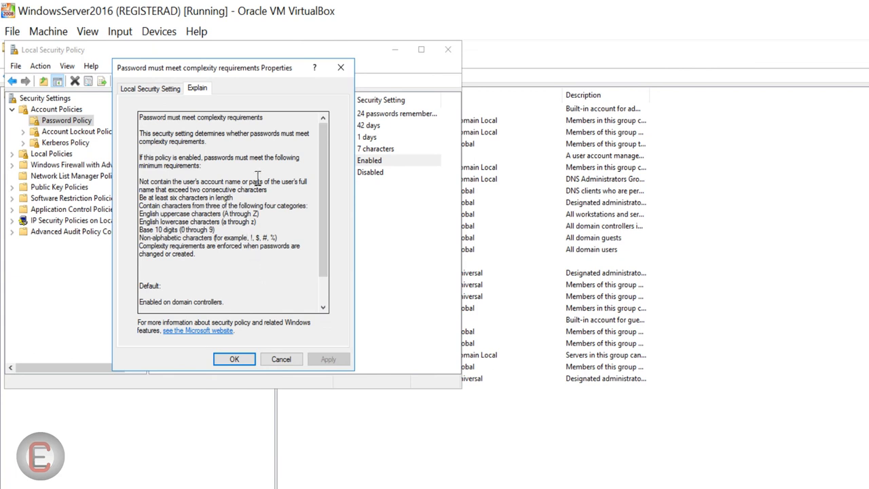
pyautogui.moveTo(519, 140)
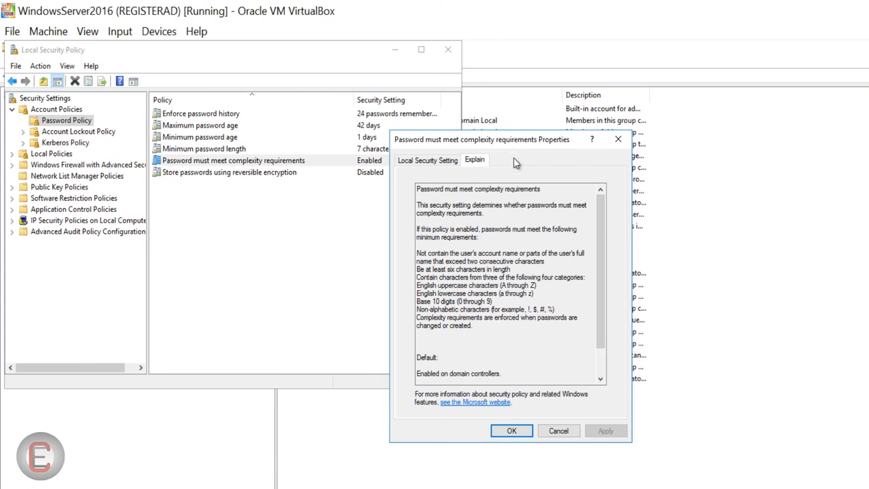
pyautogui.moveTo(416, 253); pyautogui.dragTo(474, 326)
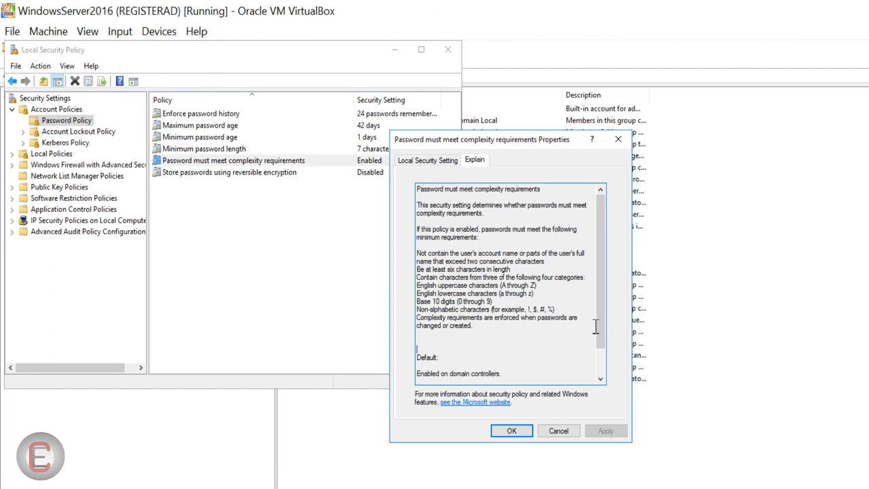
pyautogui.scroll(-3)
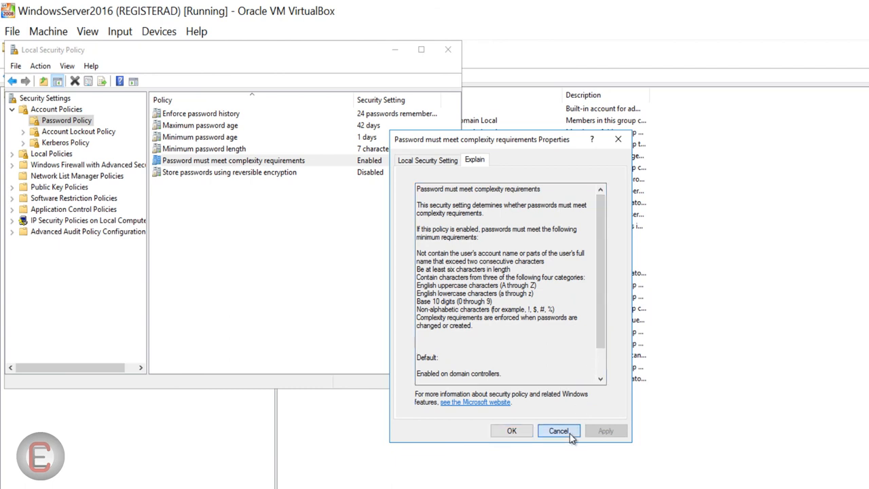
pyautogui.click(560, 430)
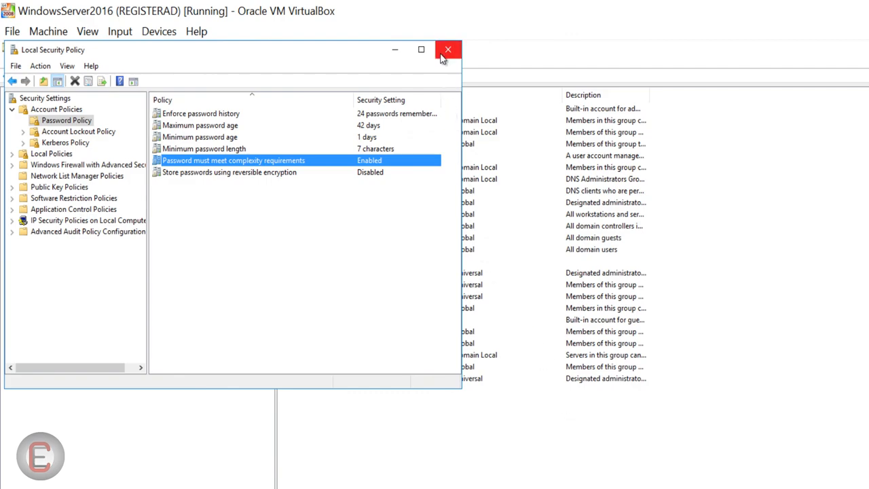
# Close Local Security Policy and the remaining console, returning to the Server Manager dashboard.
pyautogui.click(446, 49)
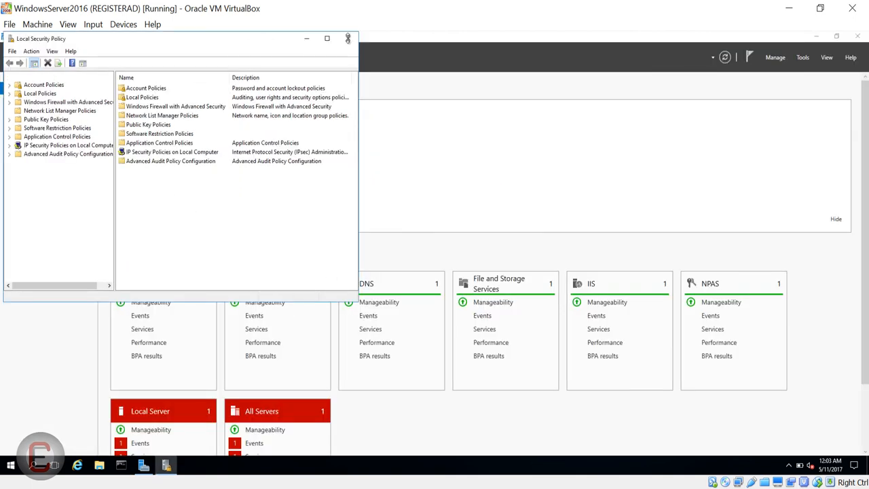
pyautogui.click(348, 38)
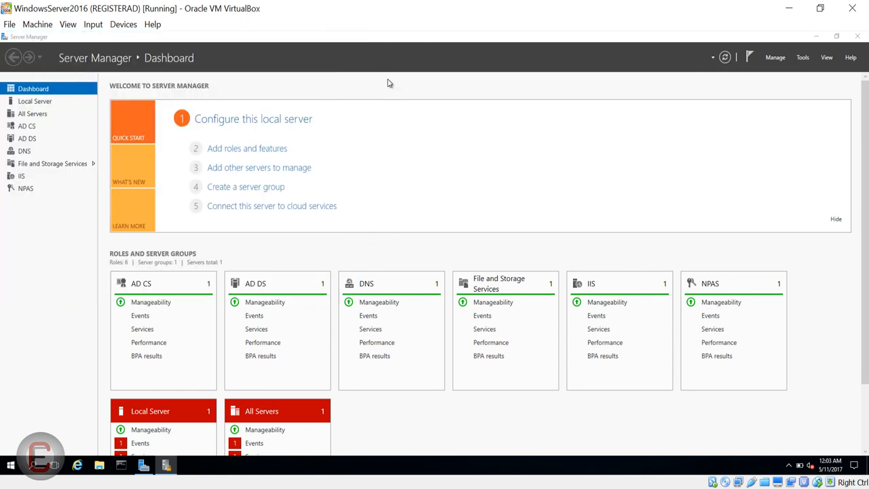